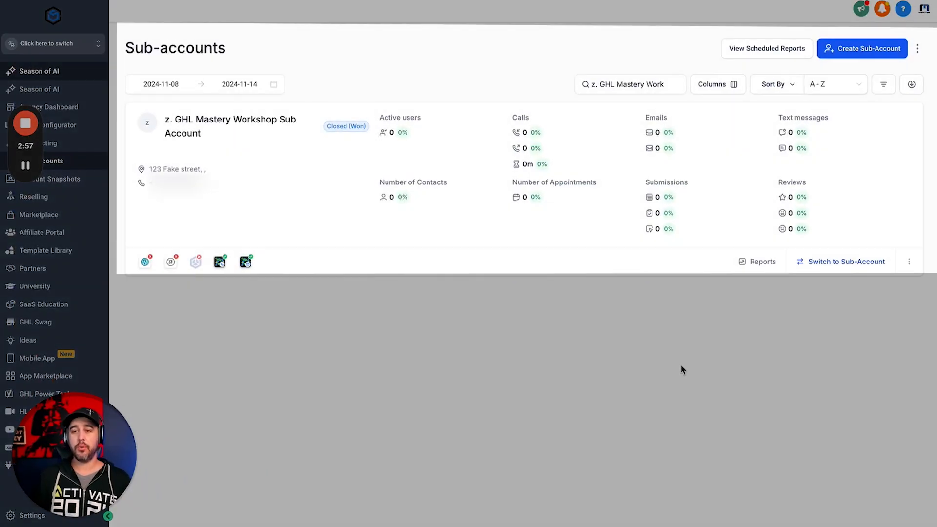
pyautogui.moveTo(720, 193)
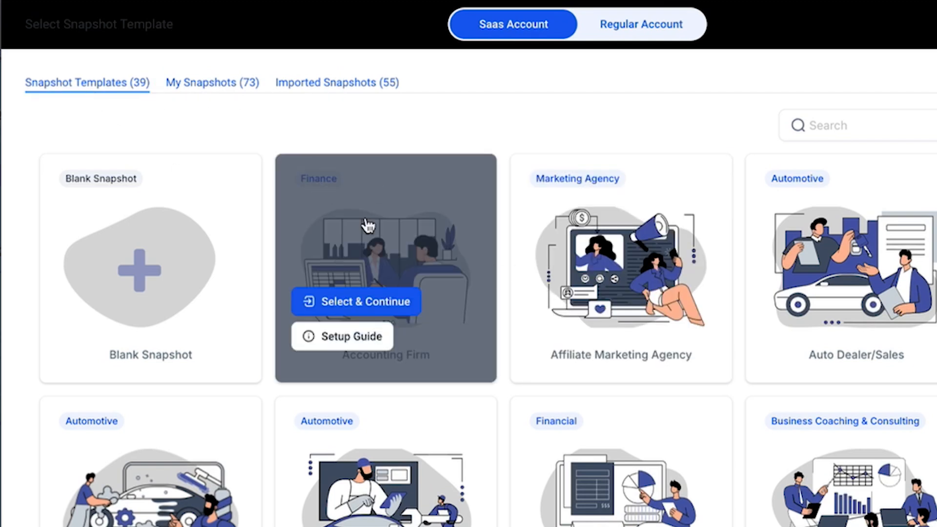
# Back out of creating a sub-account and open the demo workshop sub-account's details
pyautogui.click(212, 82)
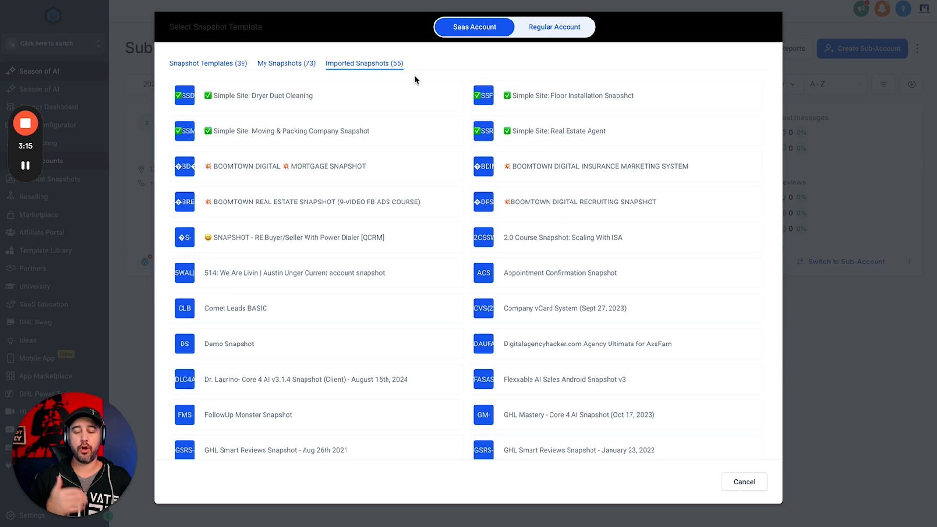
pyautogui.moveTo(269, 310)
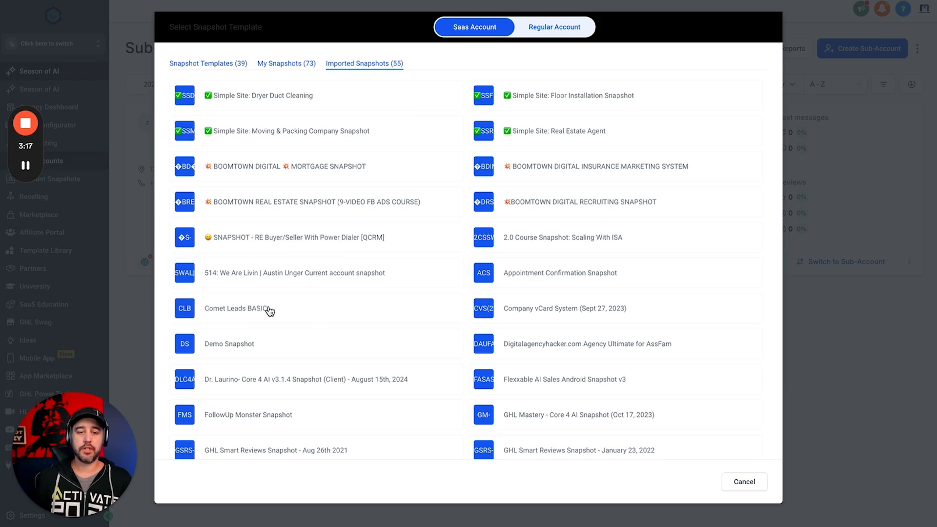
pyautogui.moveTo(304, 343)
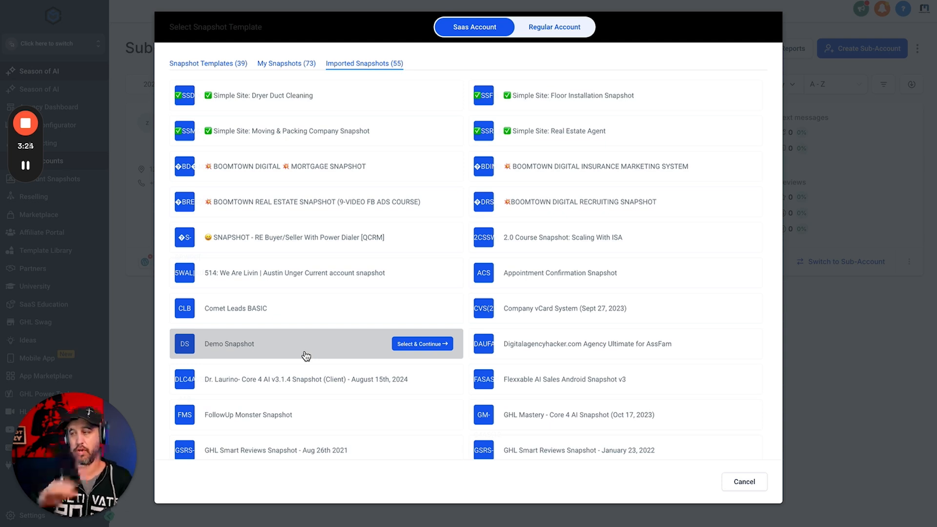
pyautogui.moveTo(833, 375)
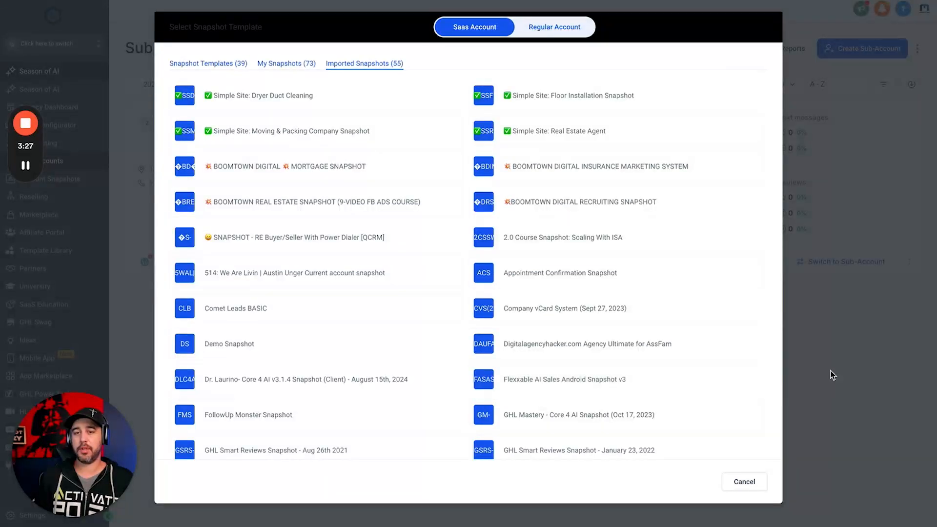
pyautogui.click(743, 482)
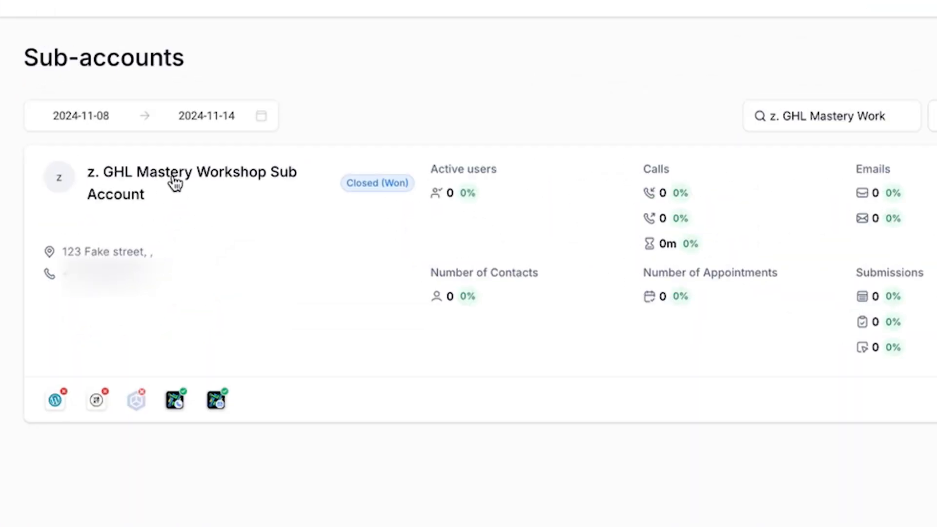
pyautogui.click(191, 182)
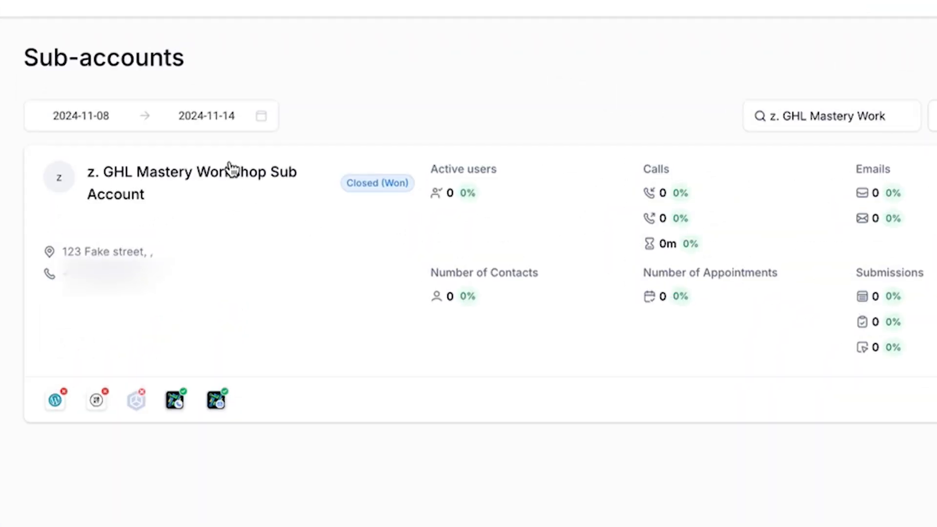
pyautogui.click(191, 182)
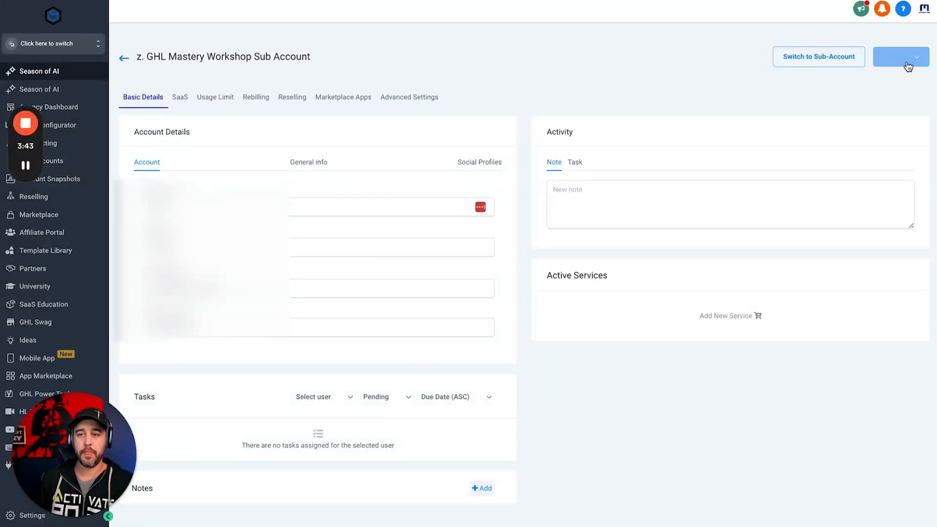
# Load Snapshot from Actions, choosing the Marcus AI snapshot dated October 25th, 2024, and proceed
pyautogui.click(901, 57)
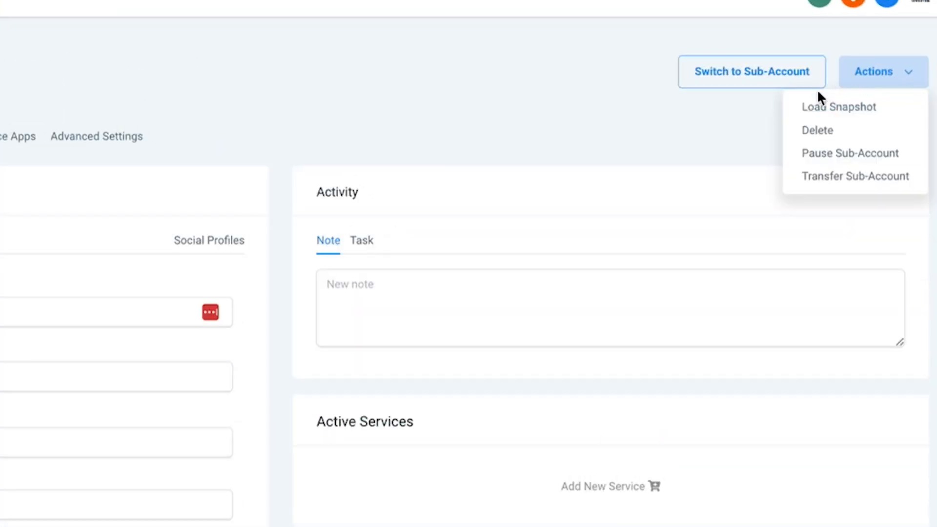
pyautogui.click(839, 107)
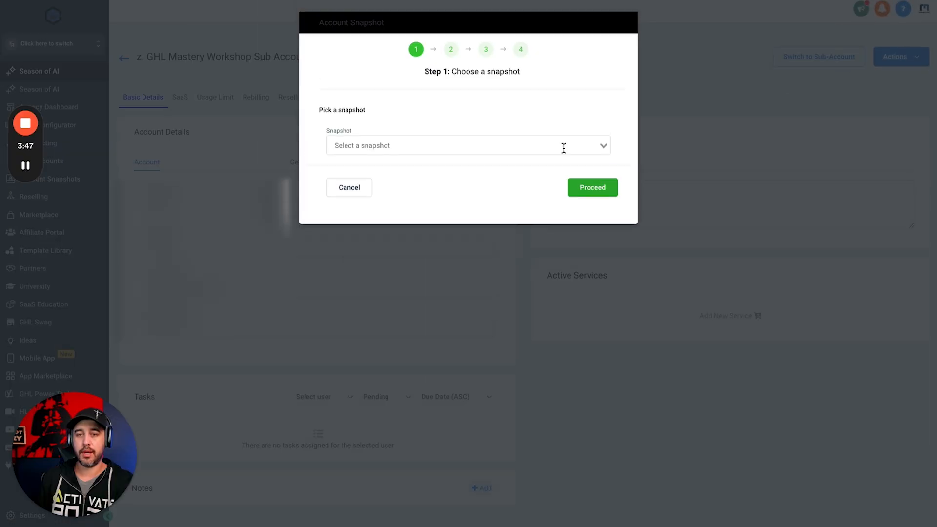
pyautogui.click(468, 145)
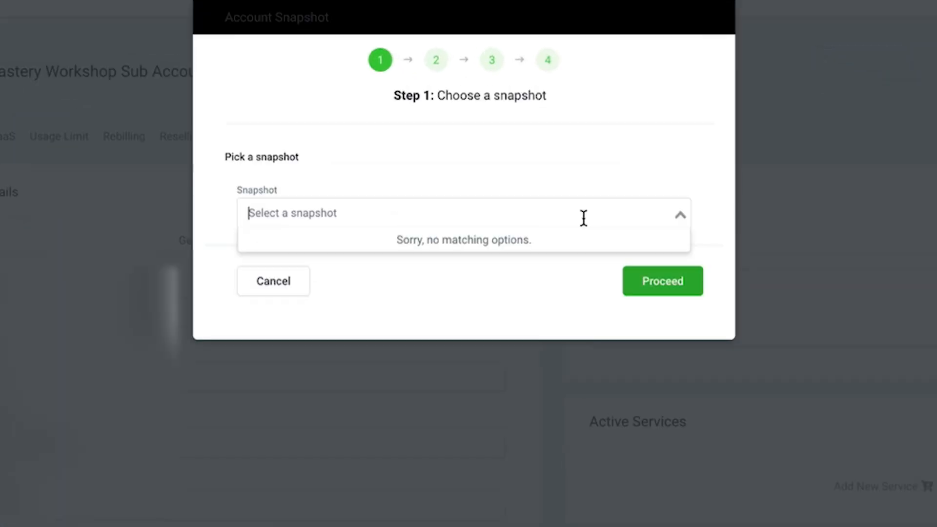
pyautogui.click(554, 188)
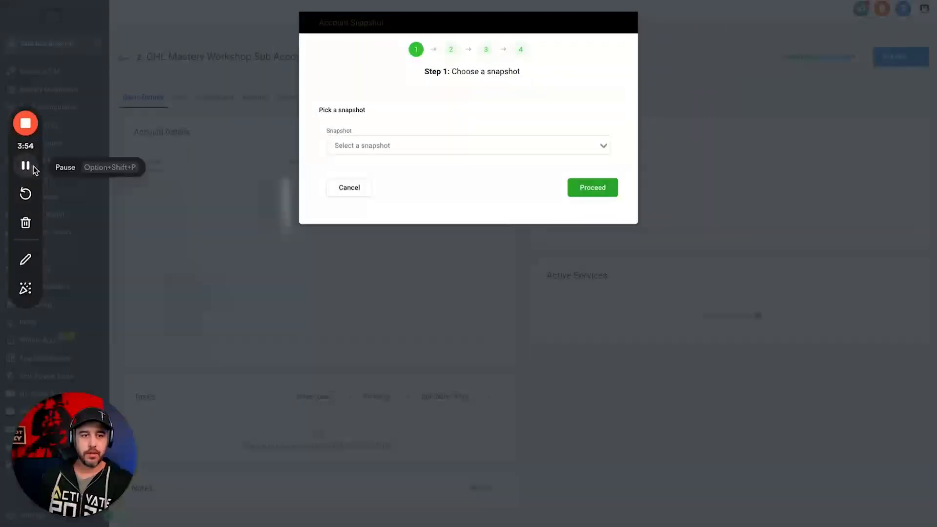
pyautogui.click(469, 145)
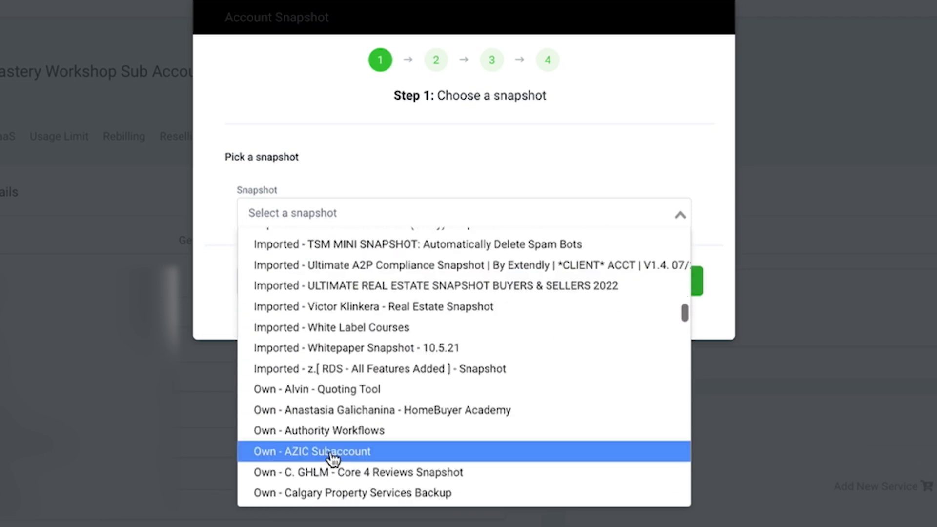
pyautogui.scroll(-3)
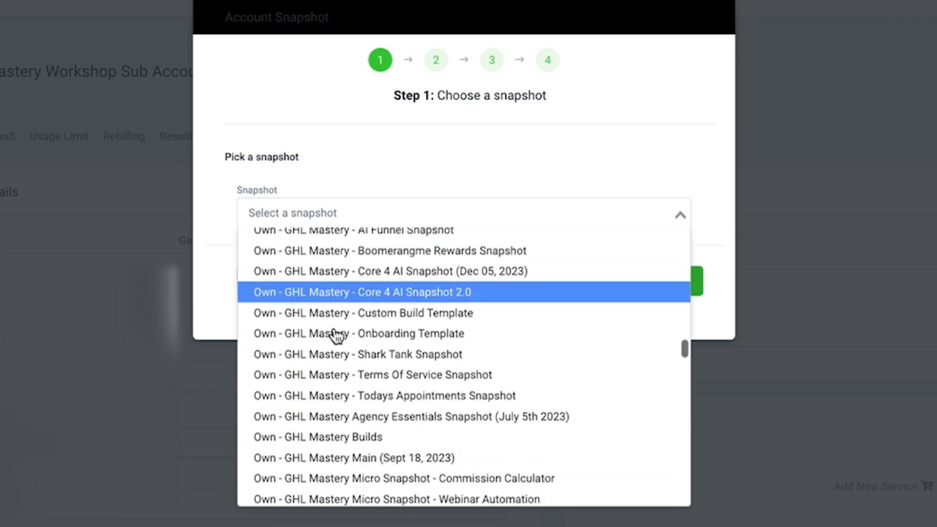
pyautogui.scroll(3)
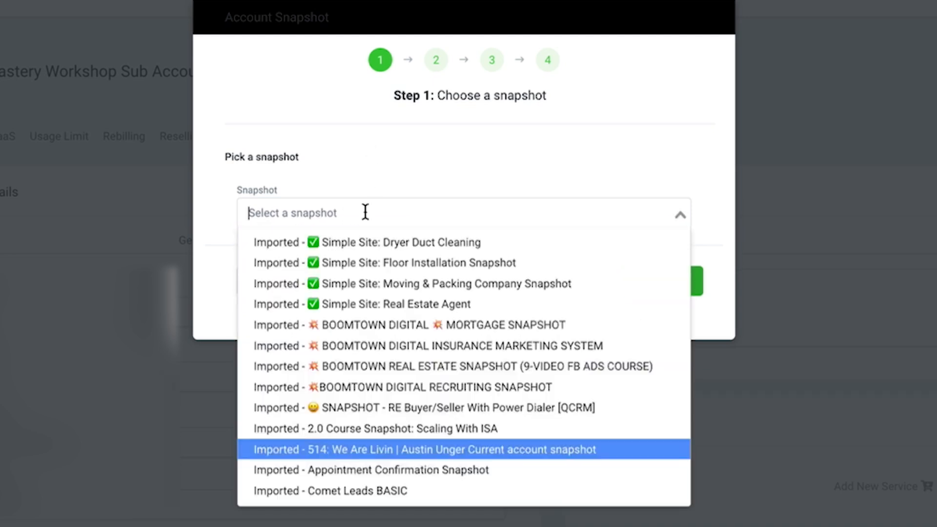
pyautogui.write('Marcus')
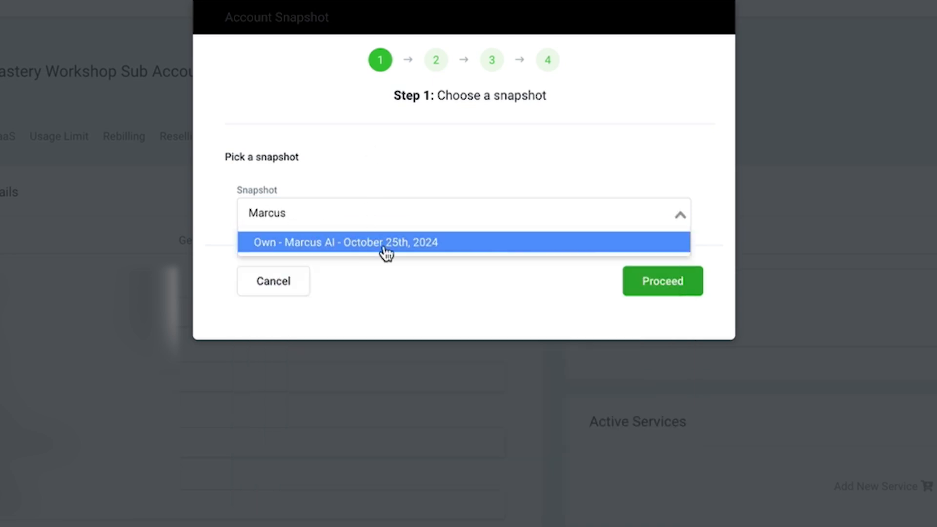
pyautogui.click(389, 242)
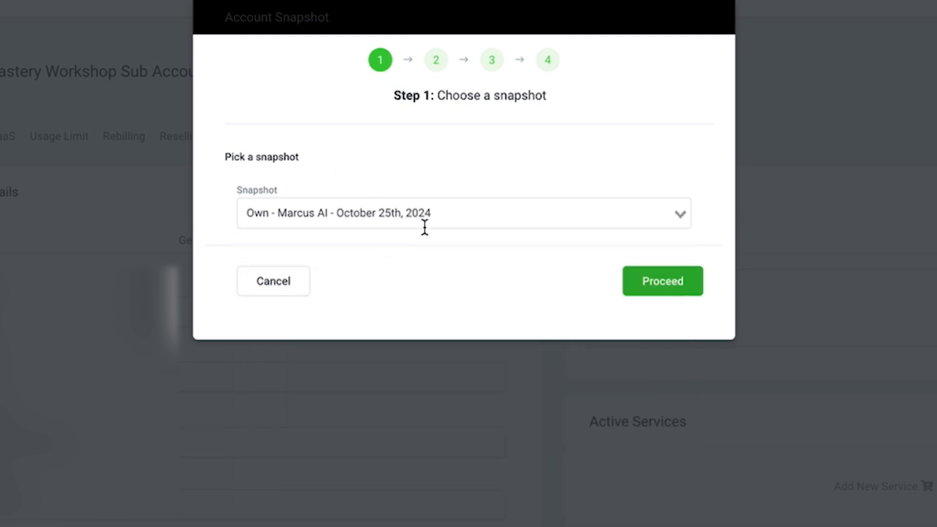
pyautogui.click(661, 281)
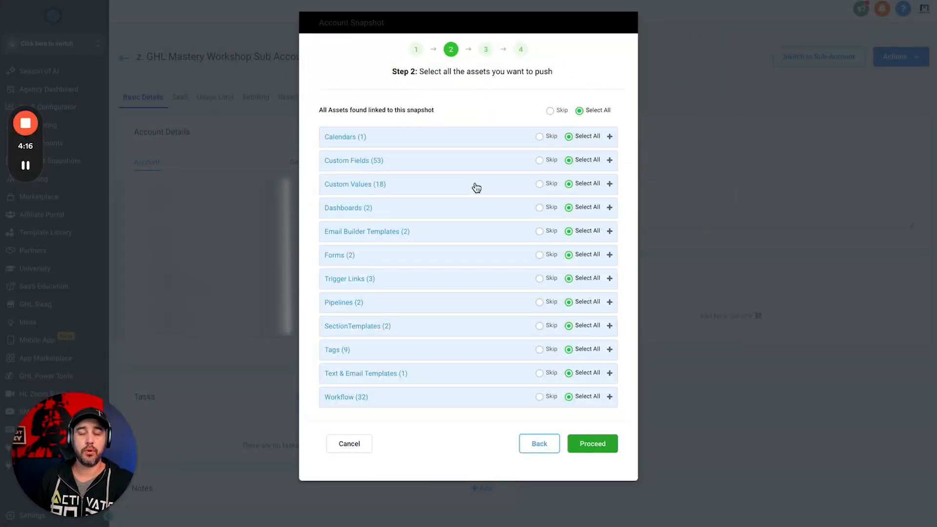
pyautogui.moveTo(488, 116)
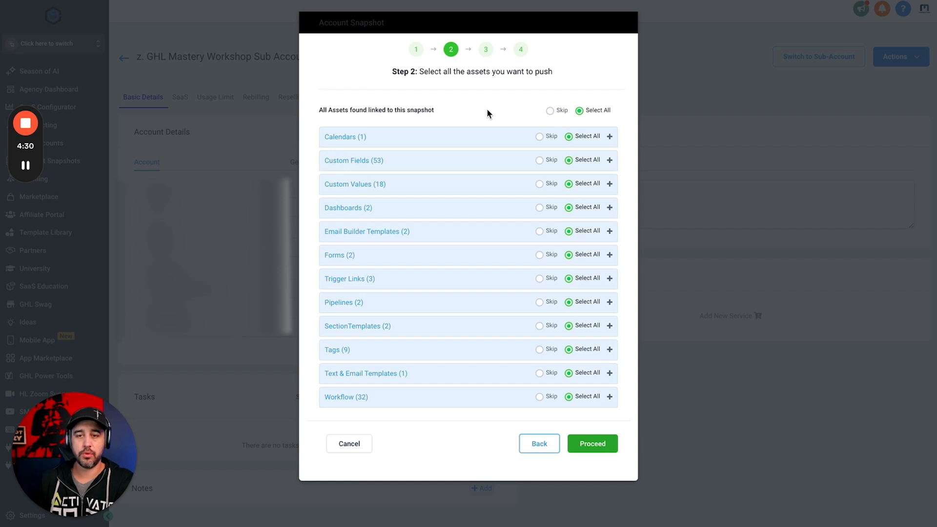
pyautogui.moveTo(462, 130)
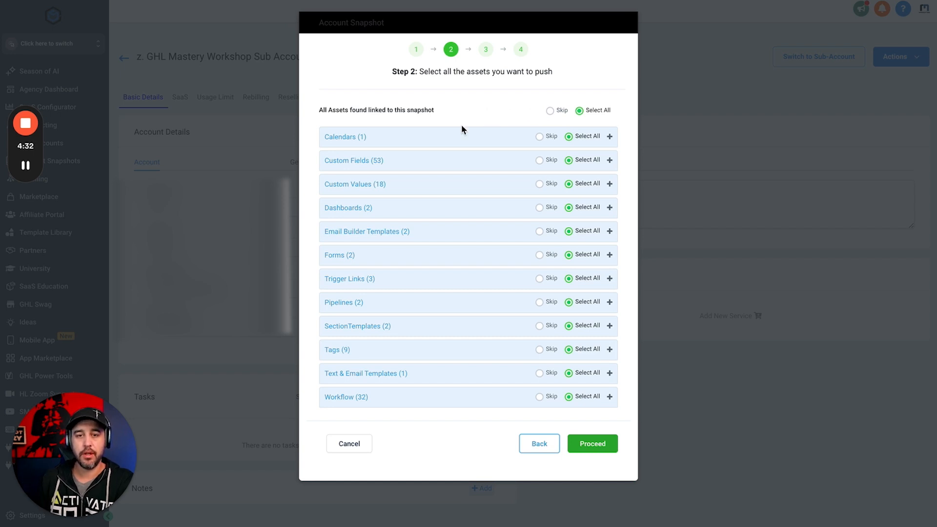
# Expand Calendars and Custom Fields, toggle Skip All, and leave every asset group on Select All
pyautogui.click(609, 137)
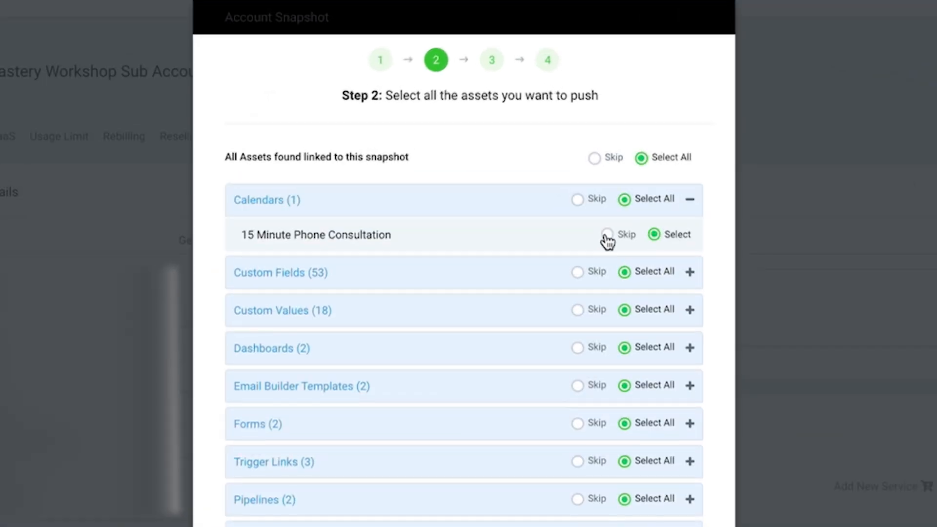
pyautogui.click(594, 158)
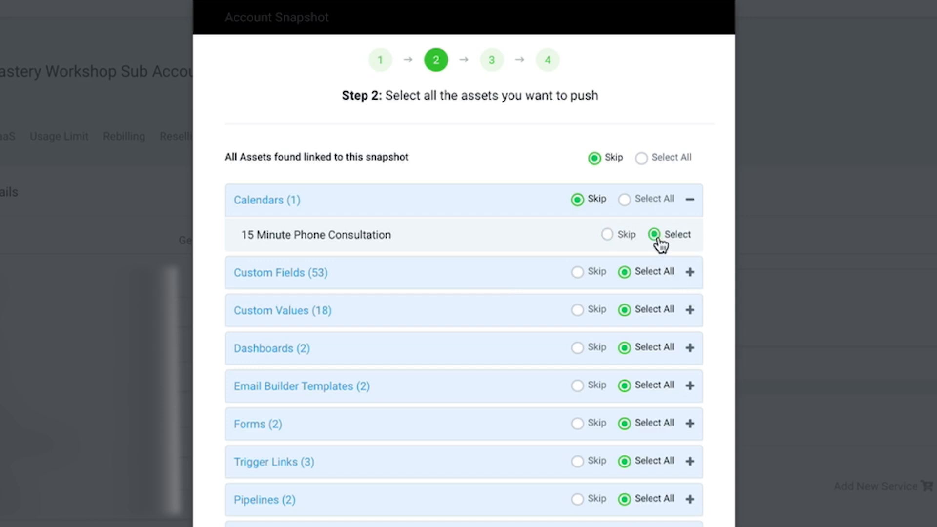
pyautogui.click(625, 199)
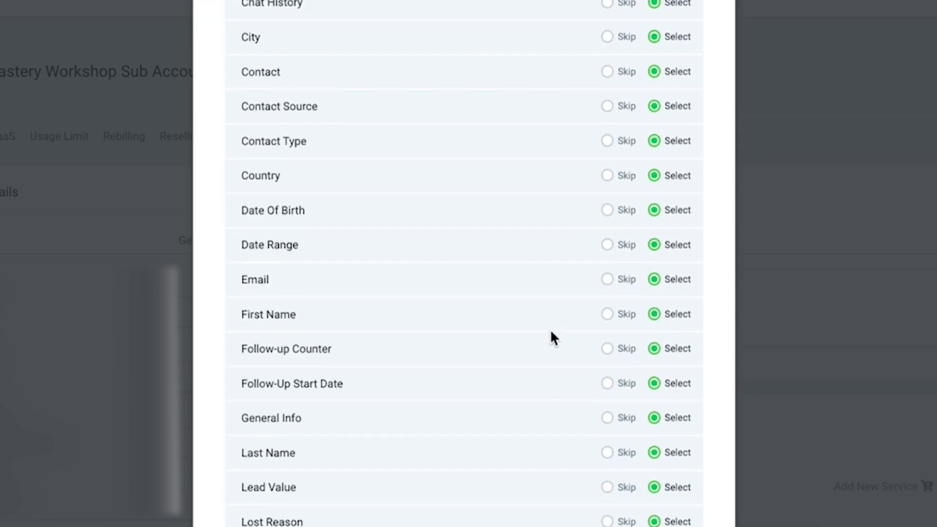
pyautogui.scroll(3)
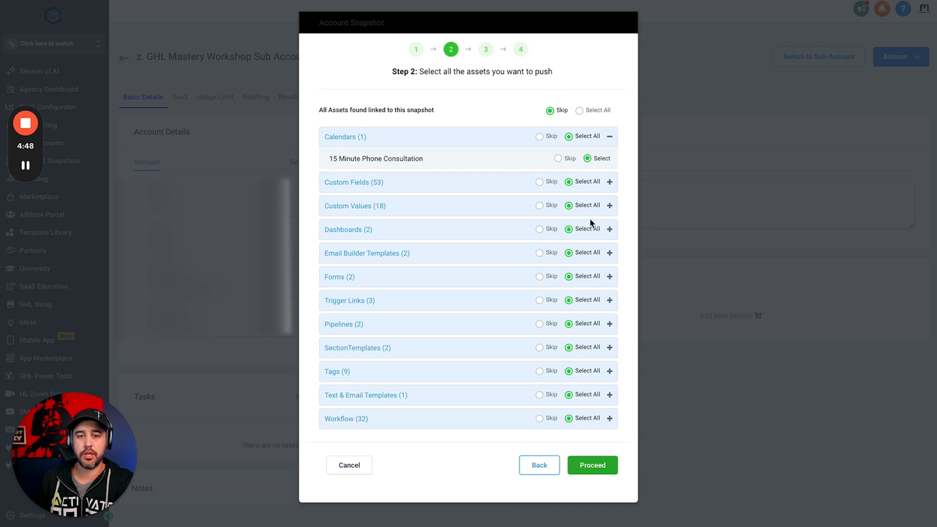
pyautogui.scroll(-3)
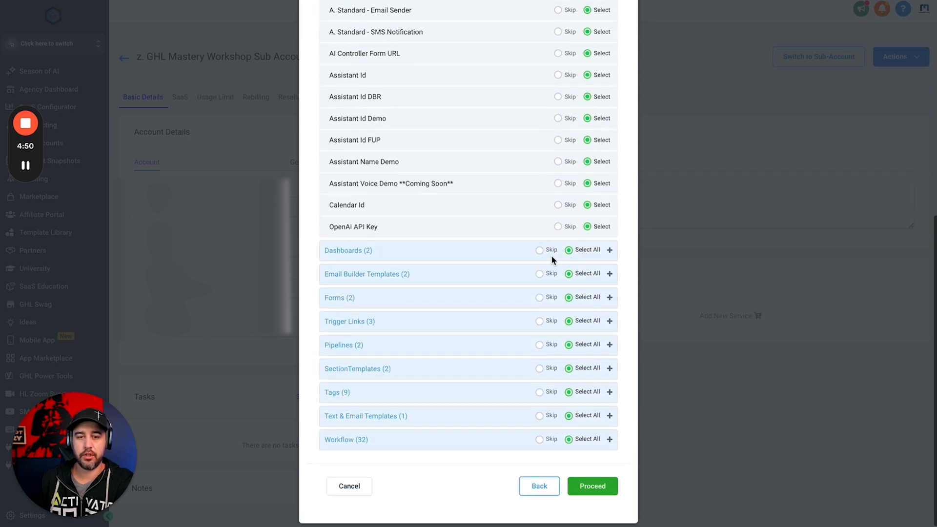
pyautogui.scroll(3)
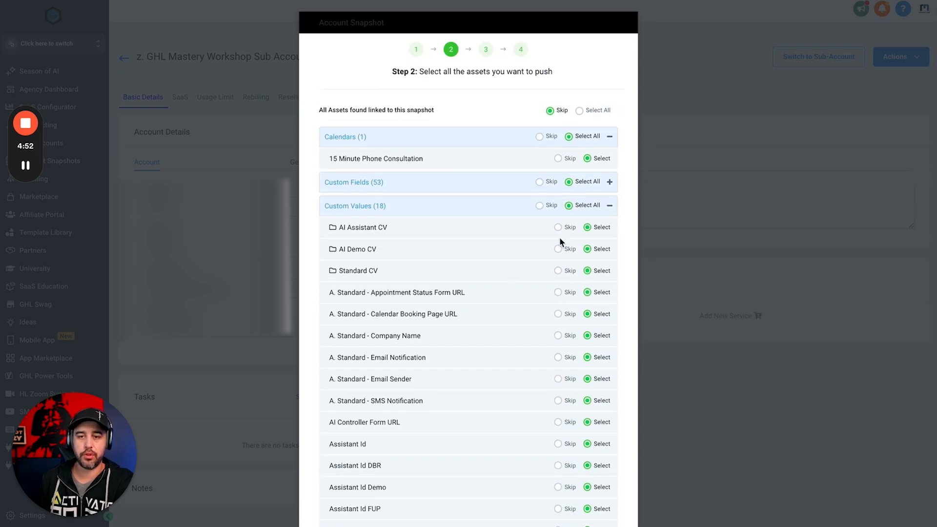
pyautogui.click(610, 205)
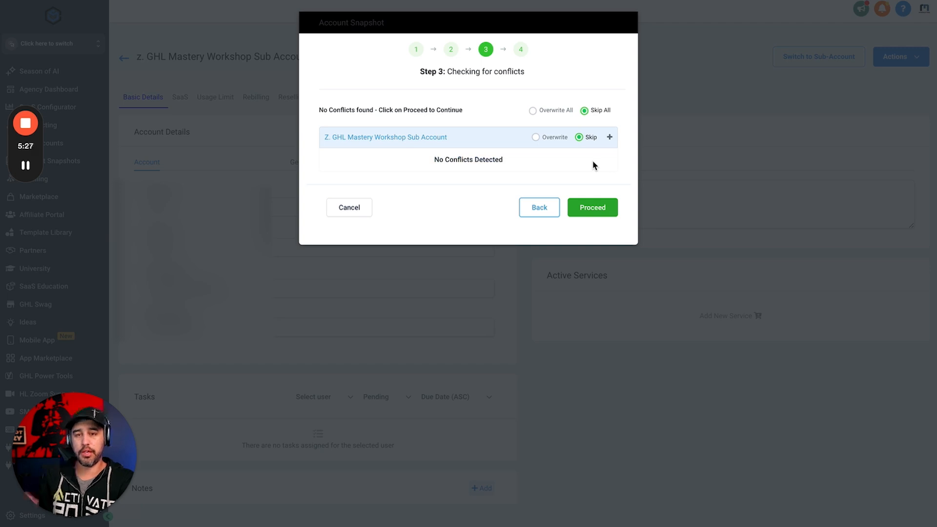
pyautogui.moveTo(588, 159)
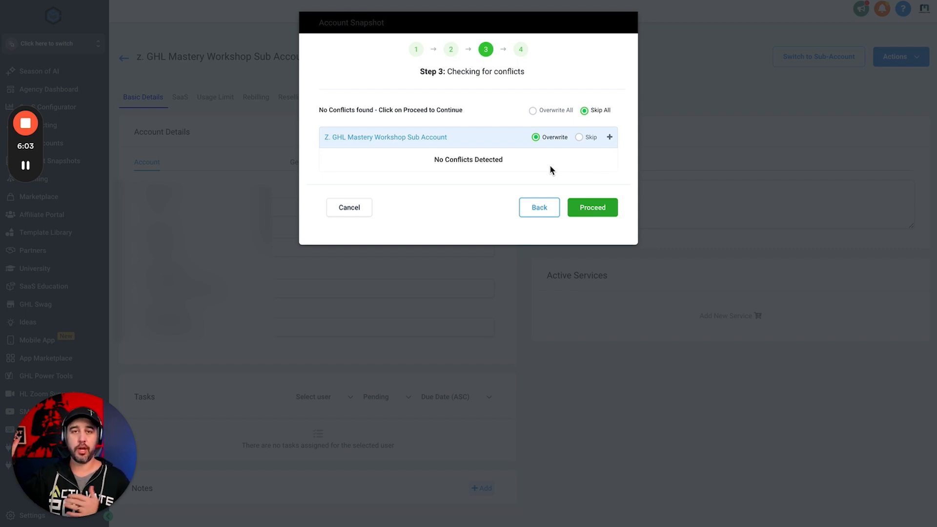
pyautogui.moveTo(544, 166)
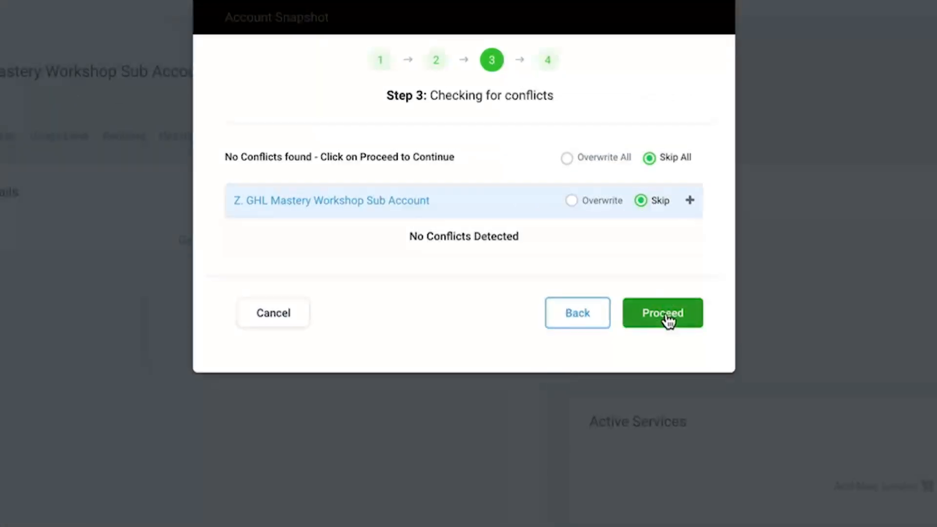
# Proceed past the conflict check, which reports no conflicts for the workshop sub-account
pyautogui.click(662, 313)
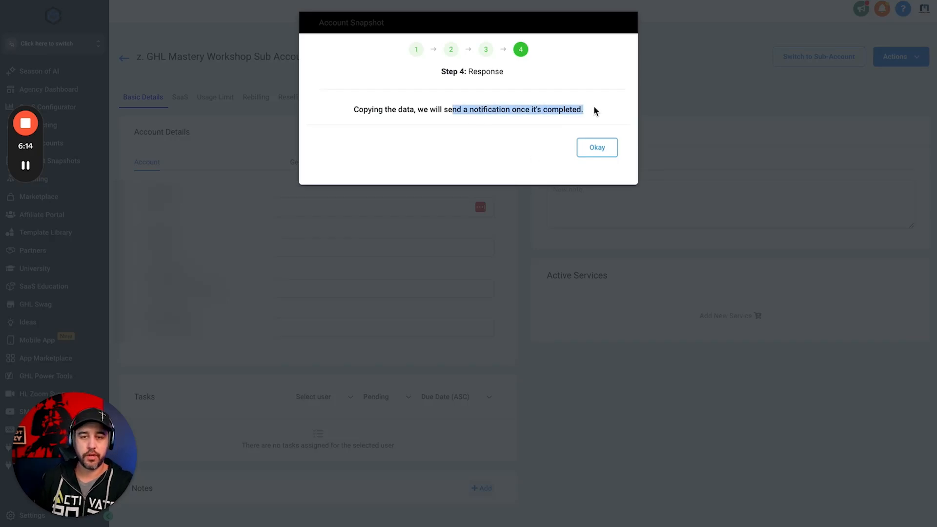
# Acknowledge the copying-data message and check the notifications for the loaded snapshot
pyautogui.click(595, 147)
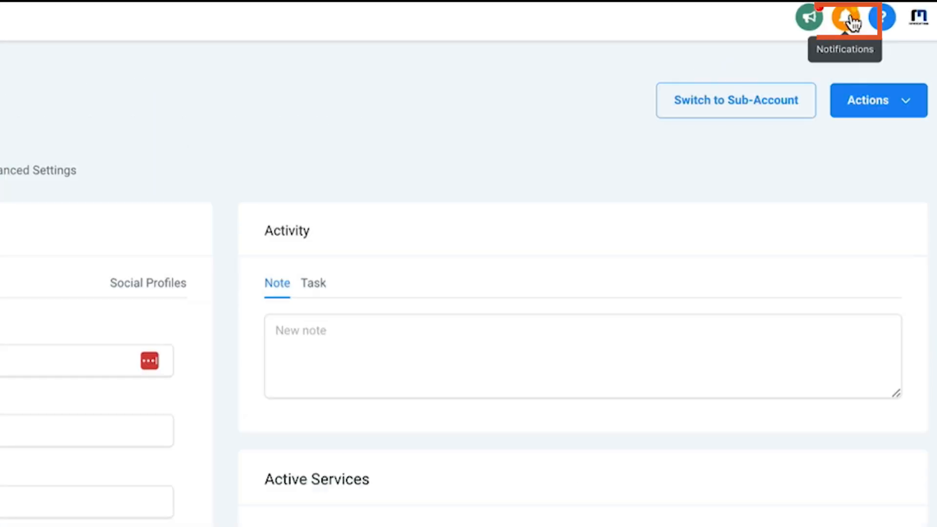
pyautogui.click(844, 18)
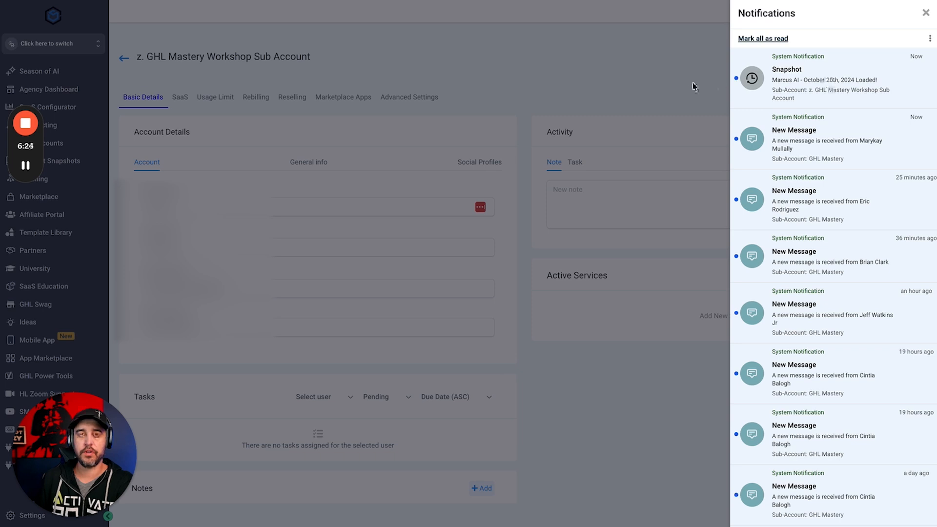
pyautogui.moveTo(623, 88)
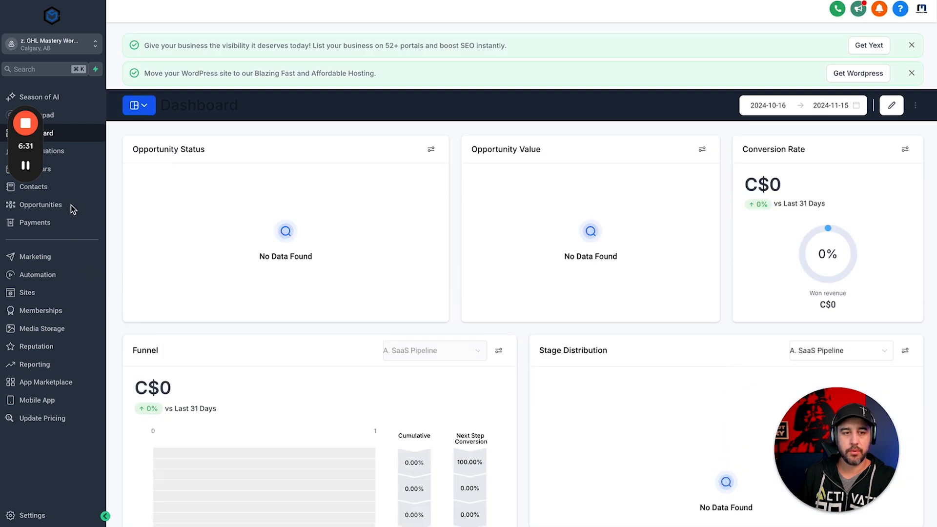
# Browse the Opportunities pipelines and Automation workflows, then go to the sub-account settings
pyautogui.click(41, 204)
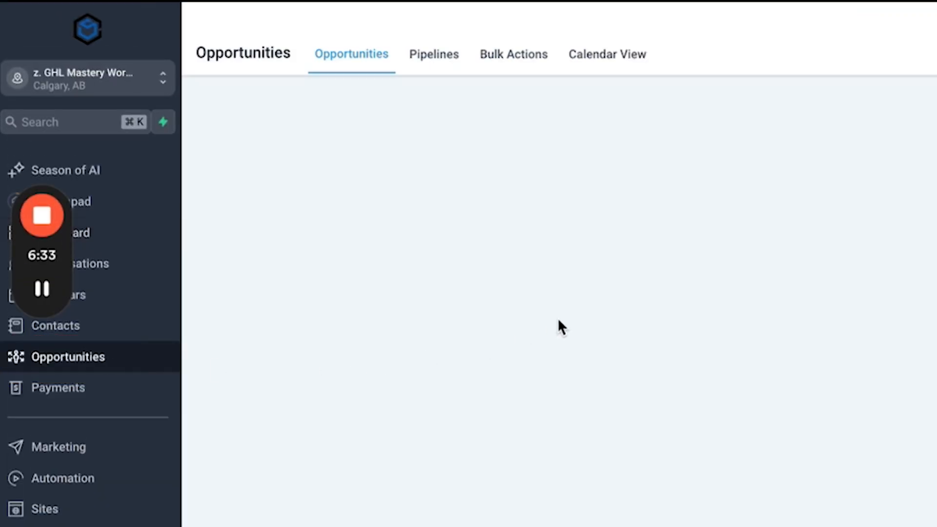
pyautogui.click(313, 108)
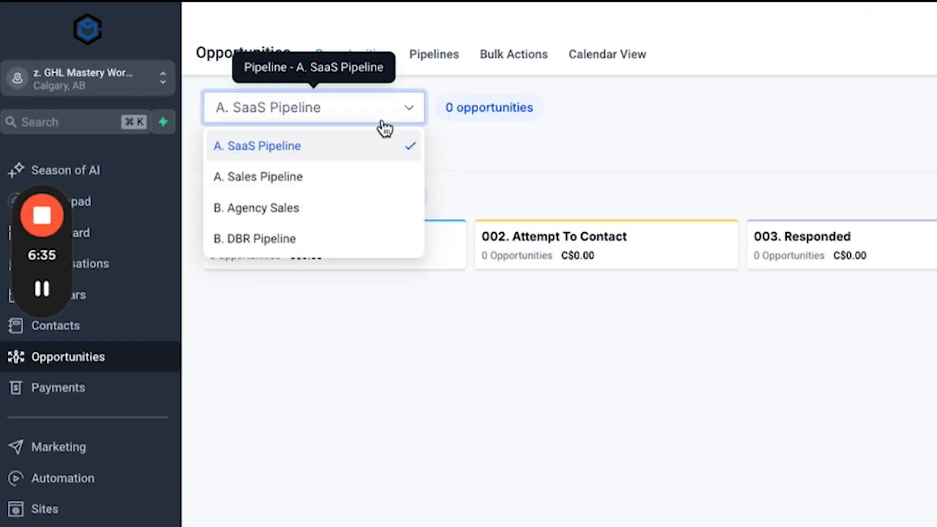
pyautogui.click(256, 146)
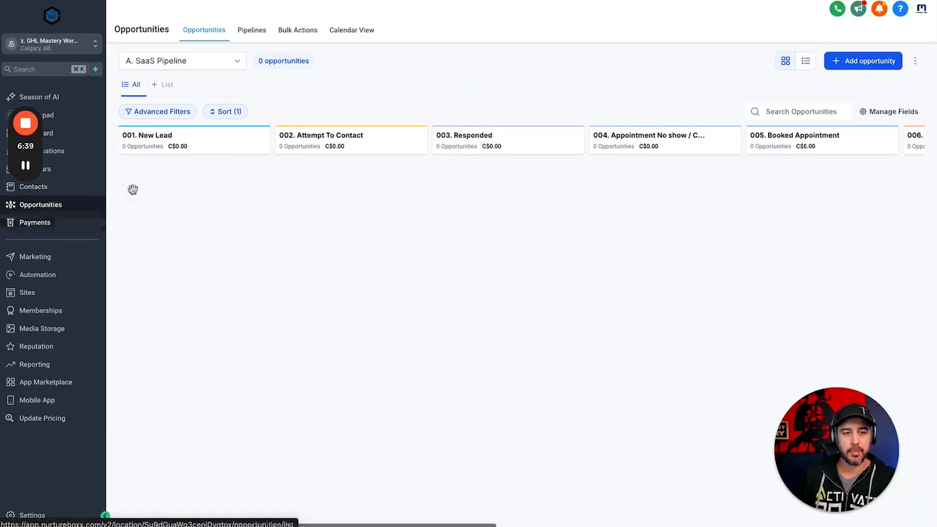
pyautogui.moveTo(101, 217)
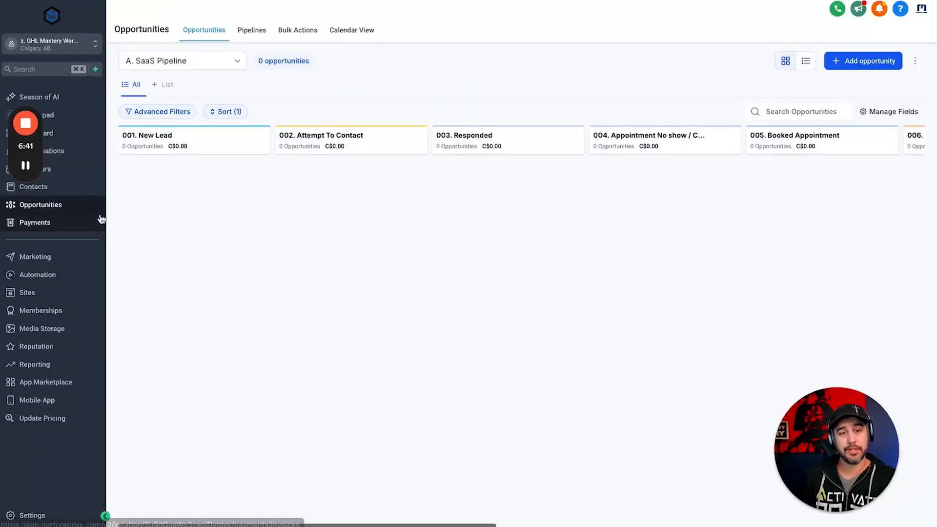
pyautogui.click(38, 275)
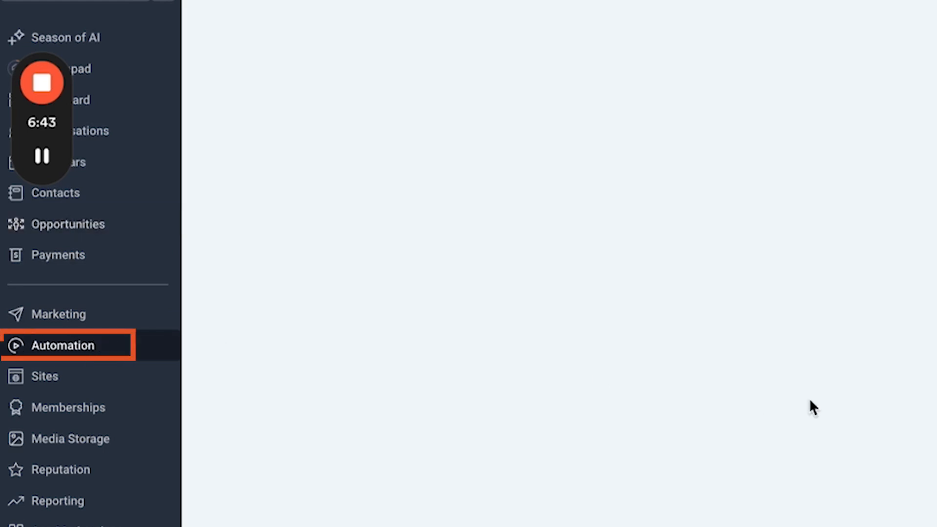
pyautogui.click(63, 344)
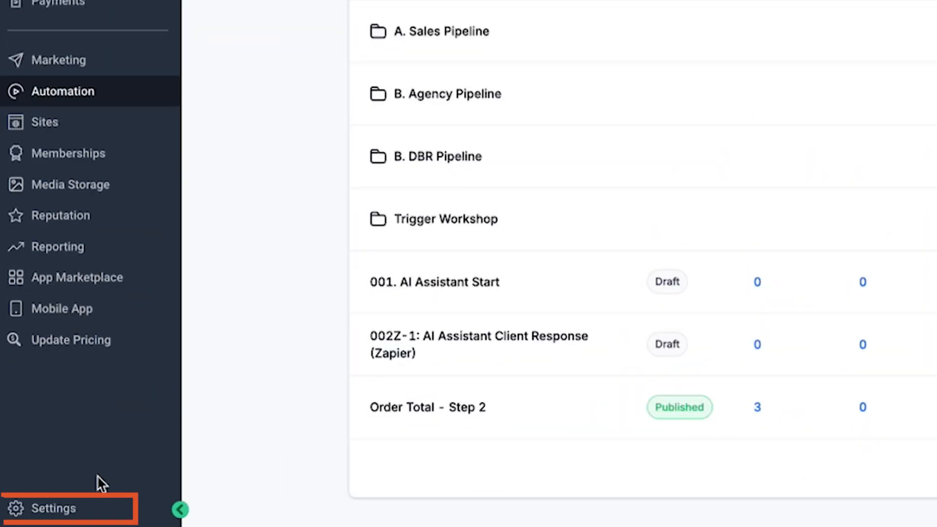
pyautogui.click(53, 507)
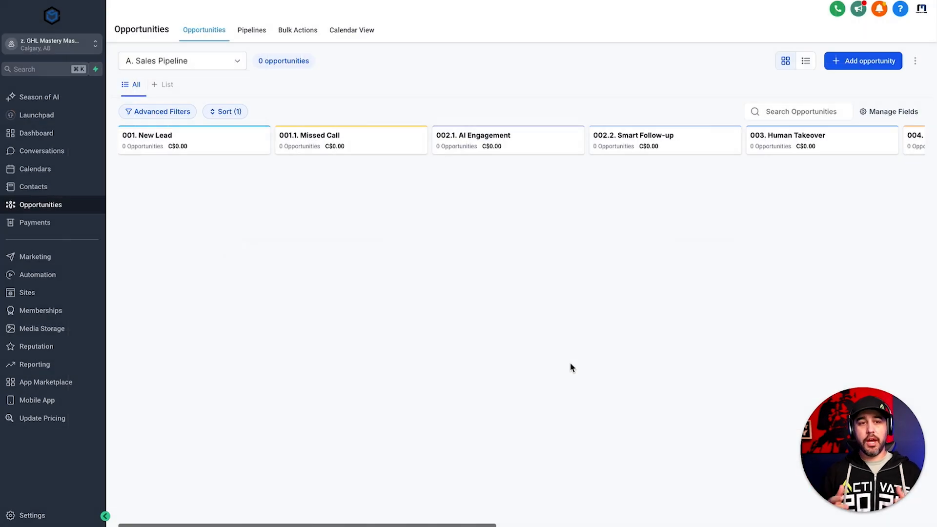
pyautogui.moveTo(344, 238)
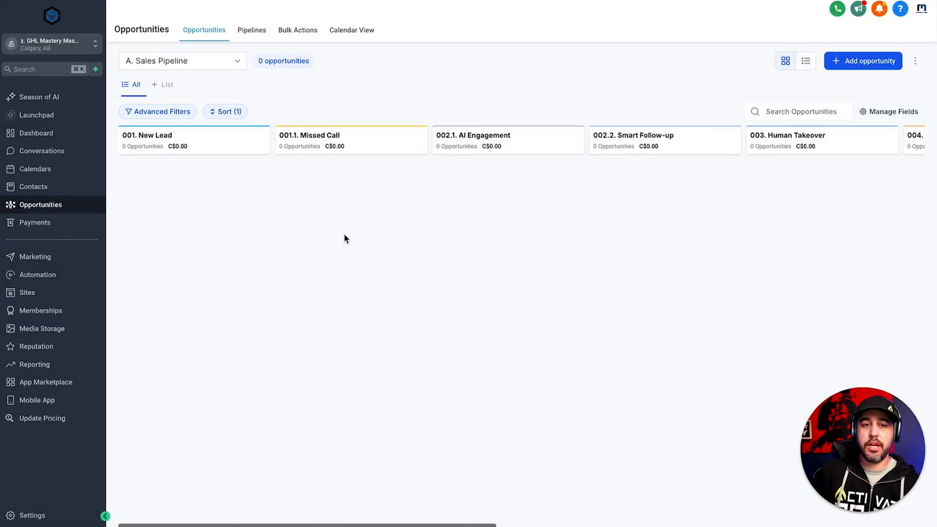
pyautogui.moveTo(268, 186)
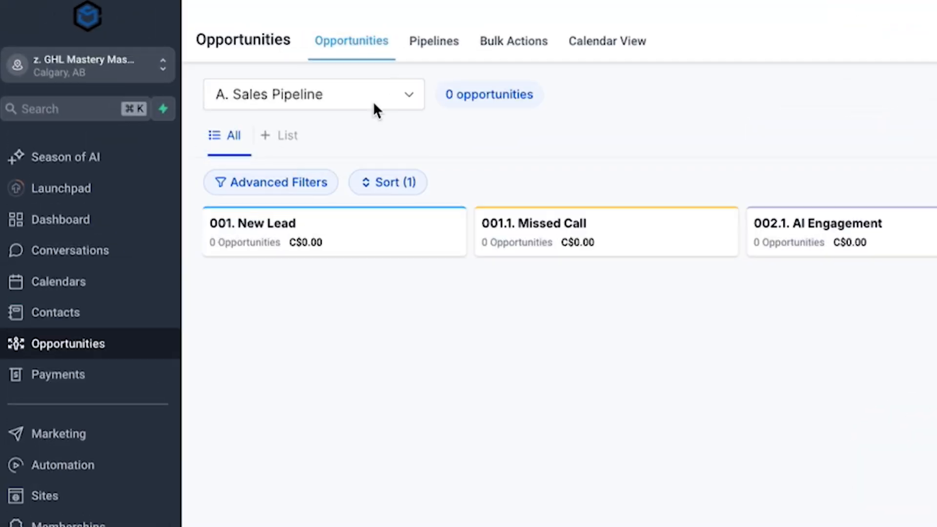
# Edit A. Sales Pipeline and rename the first stage to 001.1. Missed Call 1
pyautogui.click(434, 41)
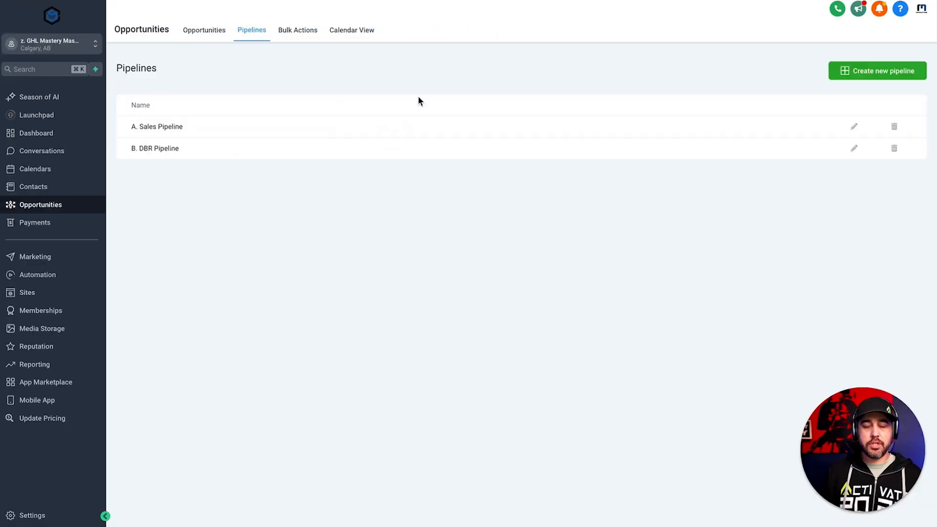
pyautogui.click(854, 126)
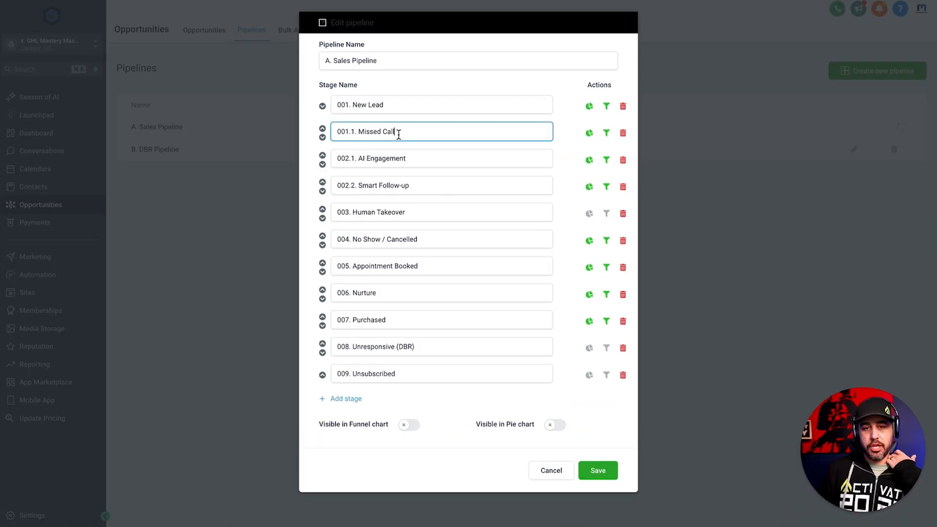
pyautogui.write('1')
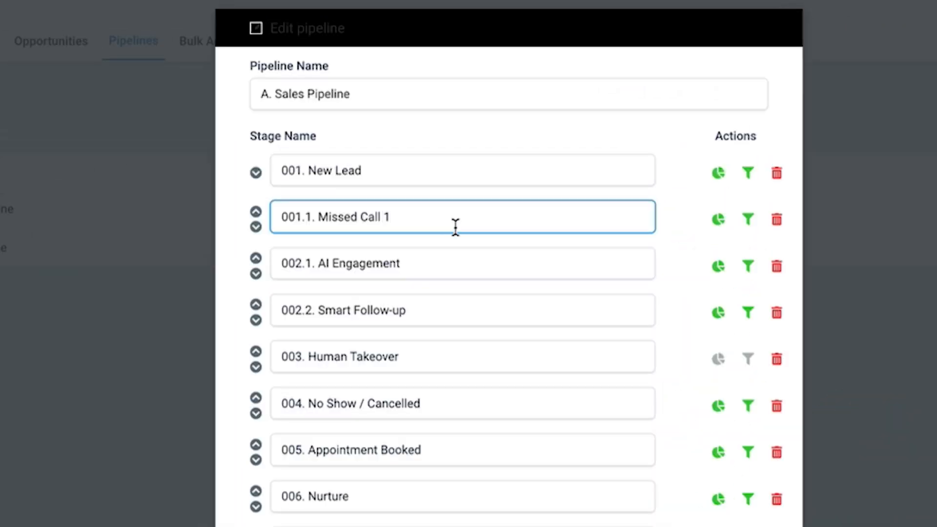
# Add a stage, move it up under Missed Call 1 and name it 001.2. Missed Call 2
pyautogui.scroll(-3)
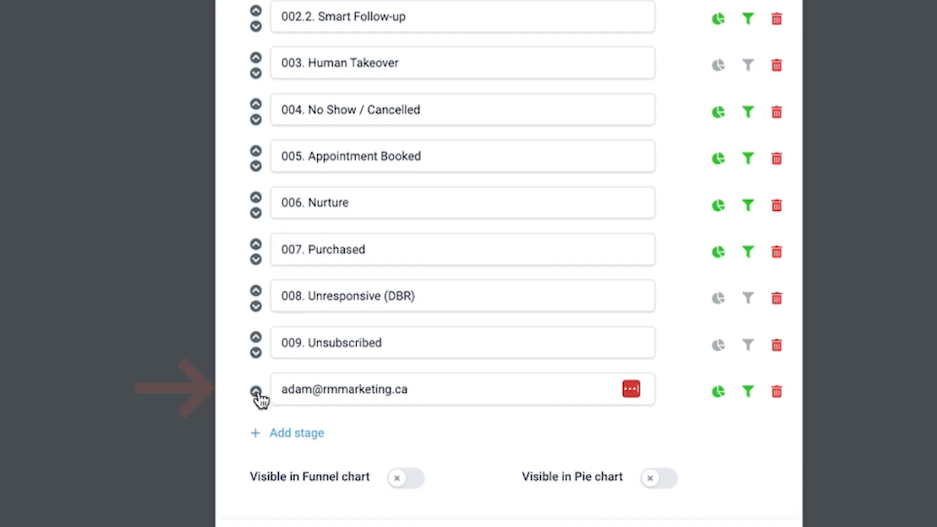
pyautogui.click(254, 384)
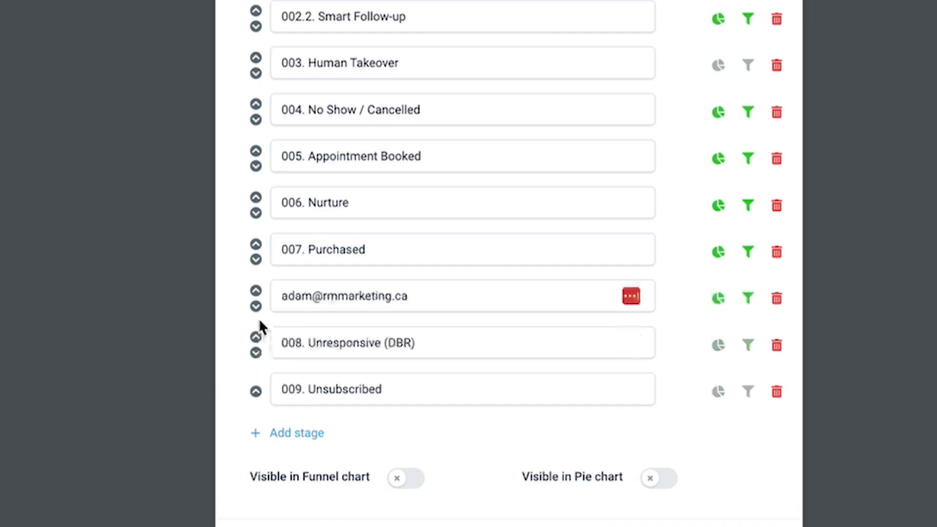
pyautogui.scroll(3)
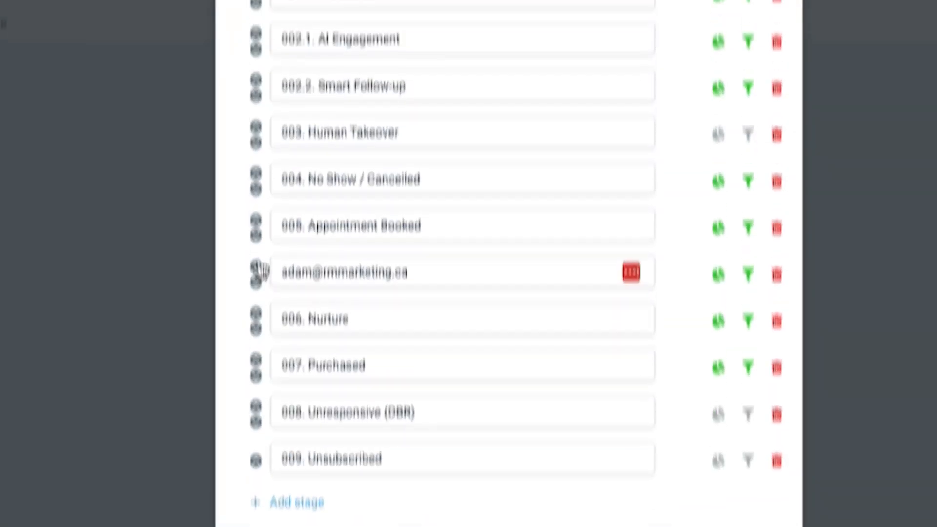
pyautogui.scroll(3)
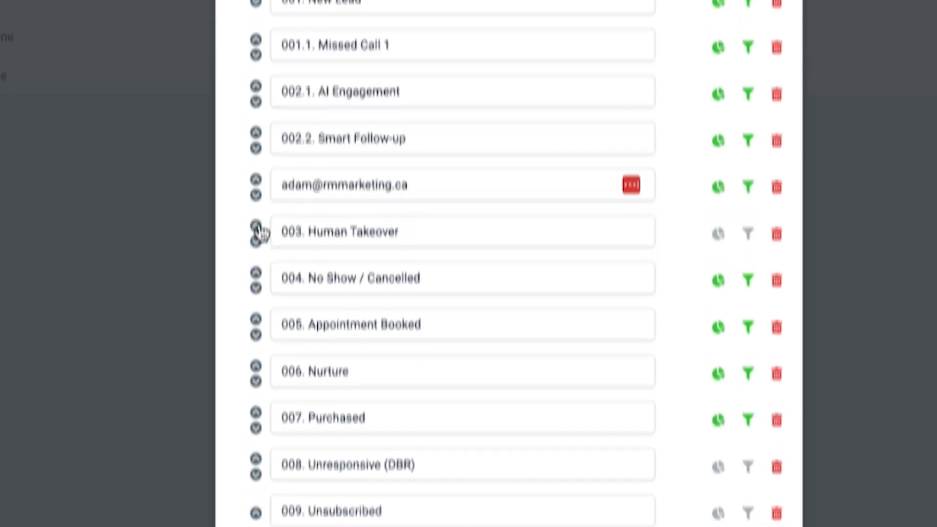
pyautogui.click(255, 197)
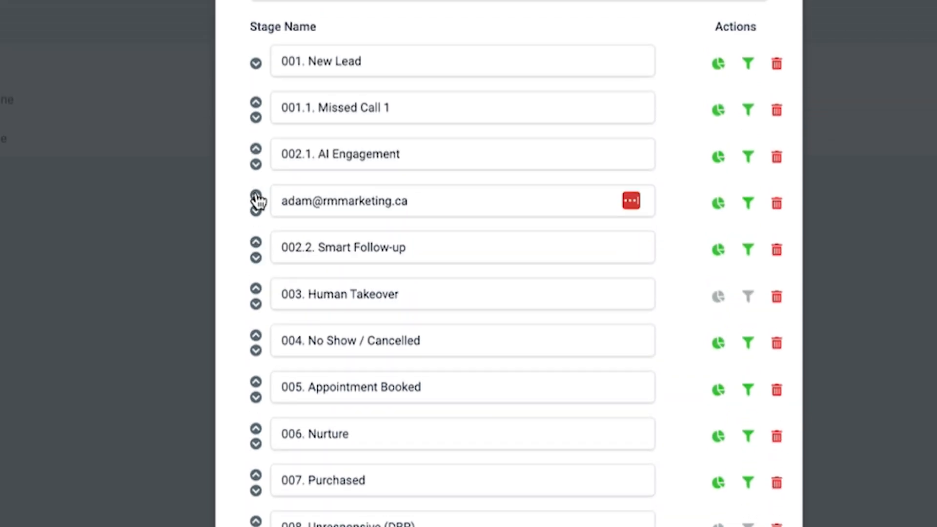
pyautogui.click(419, 154)
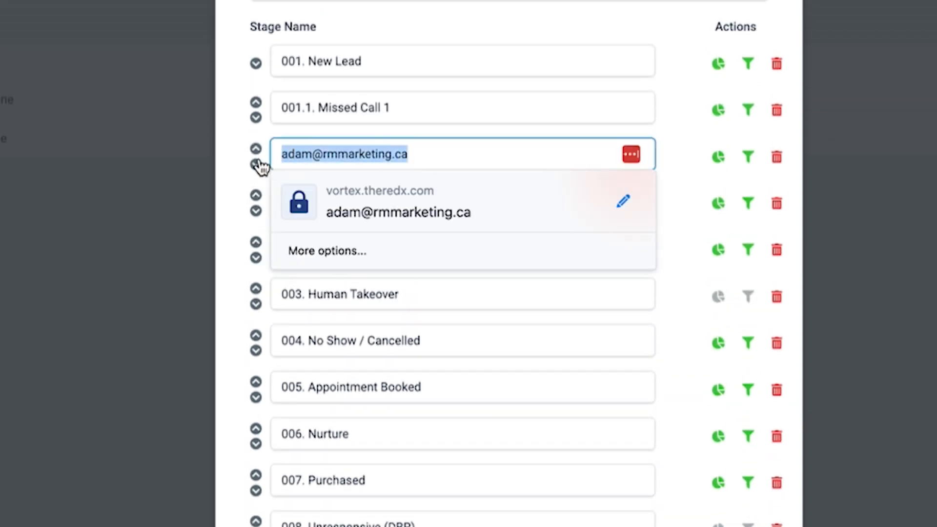
pyautogui.write('001.')
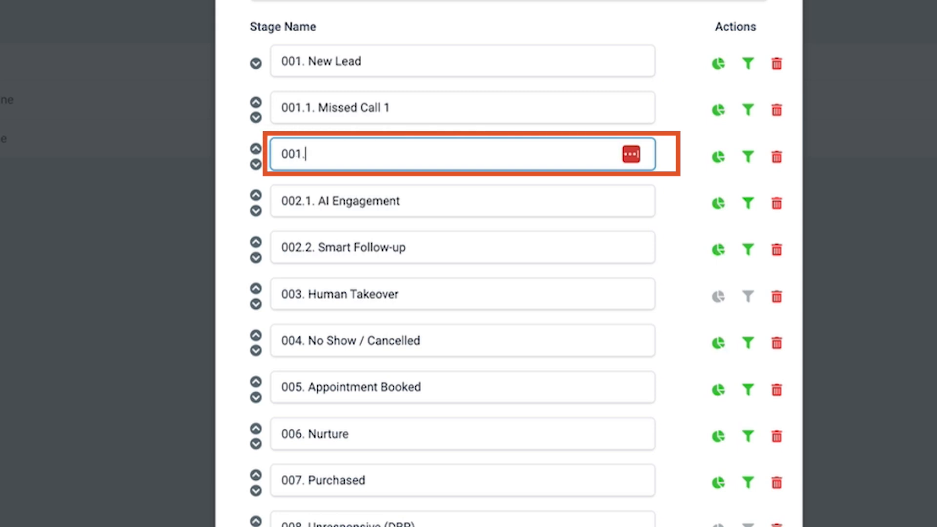
pyautogui.write('2. Miss')
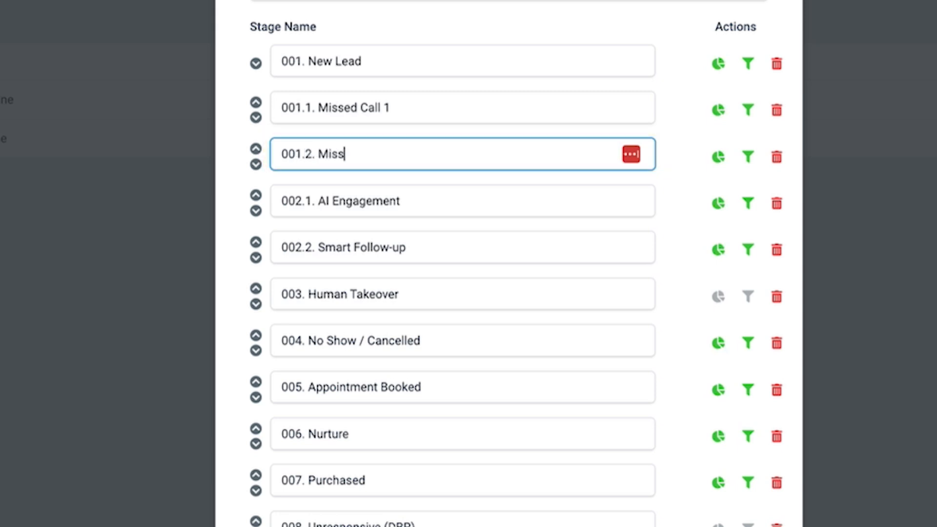
pyautogui.write('ed Call 2')
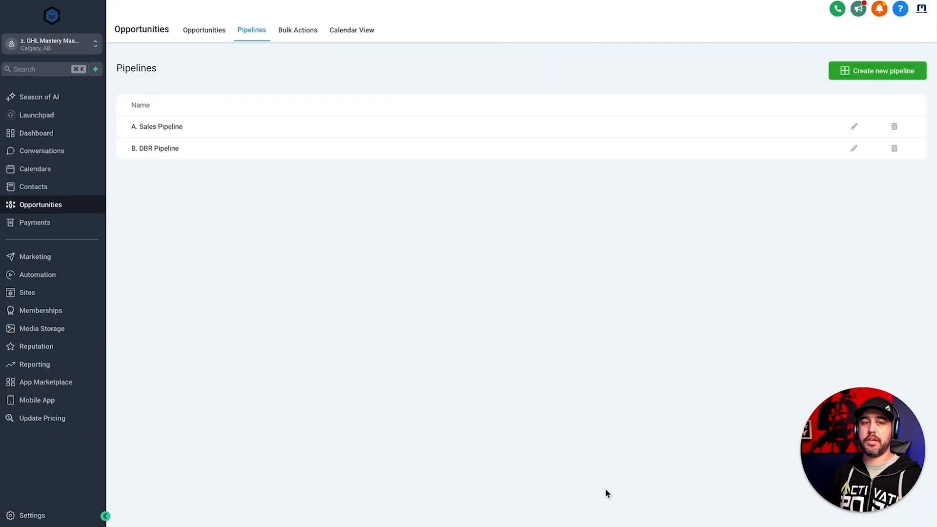
pyautogui.moveTo(301, 221)
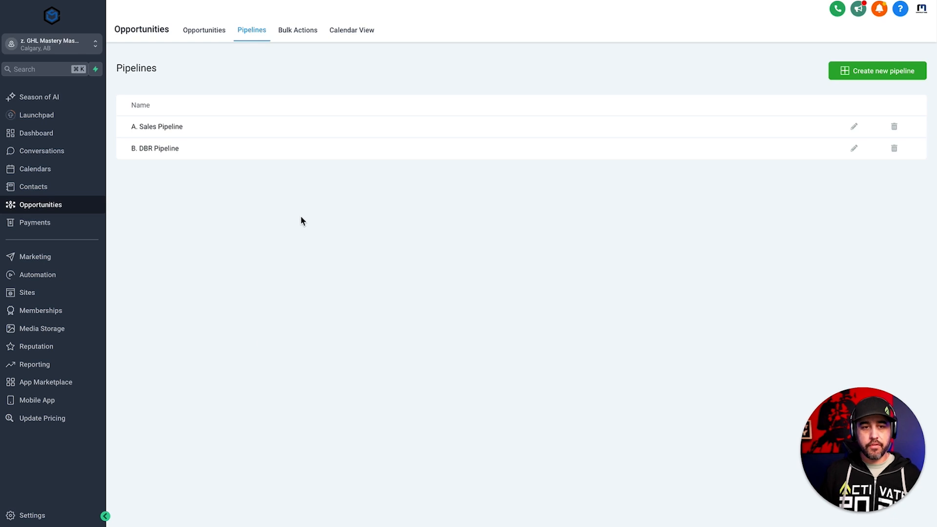
# Switch back to the agency view and start a new snapshot from Account Snapshots
pyautogui.click(51, 44)
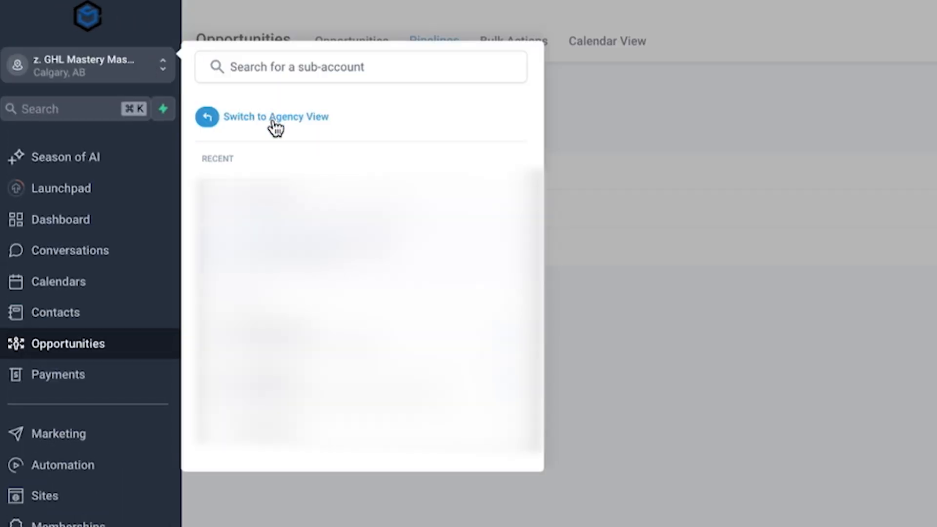
pyautogui.click(275, 117)
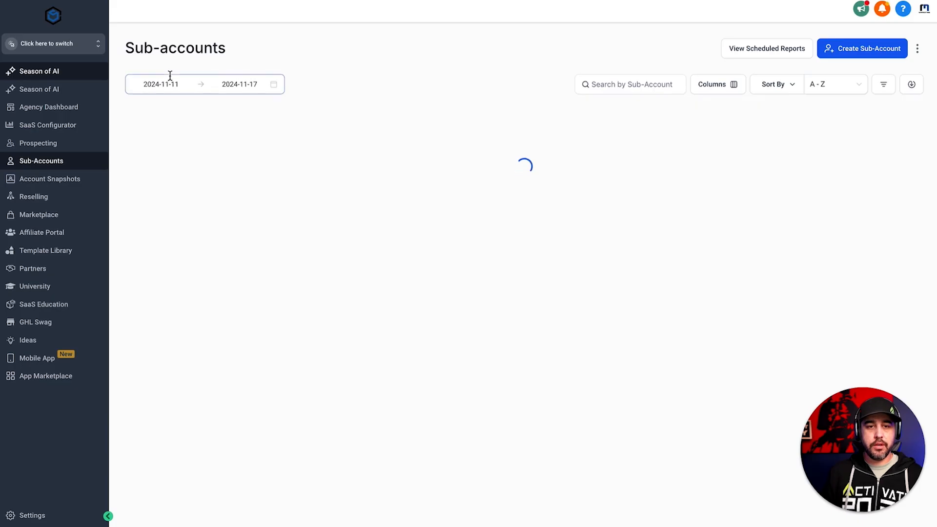
pyautogui.click(50, 177)
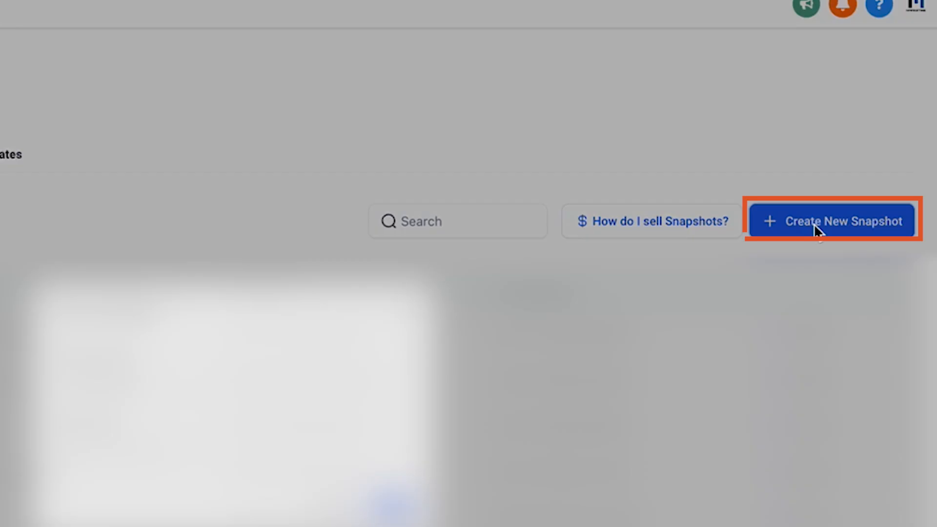
pyautogui.click(831, 220)
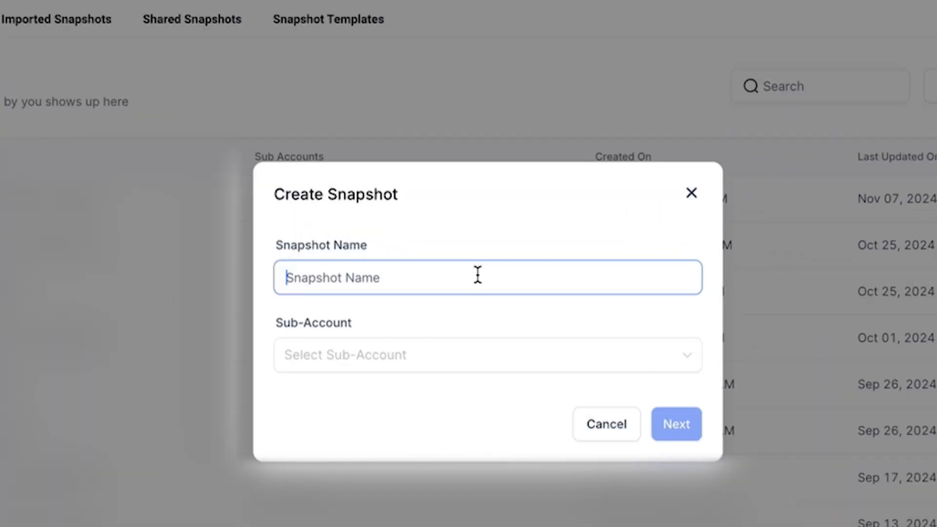
# Name the snapshot GHL Mastery Master Class Demo and pick the z. GHL Mastery Master Class Demo sub-account
pyautogui.write('GHL Mastery')
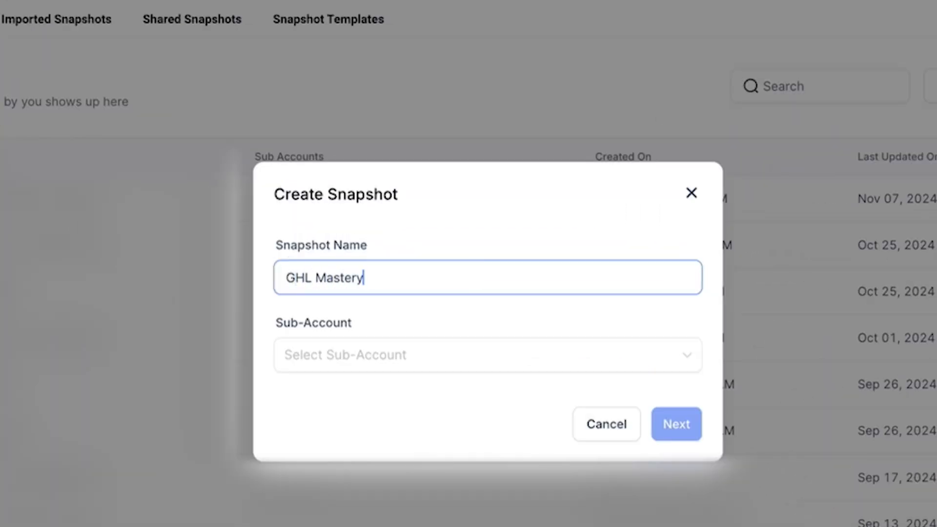
pyautogui.write('Master Class Demo')
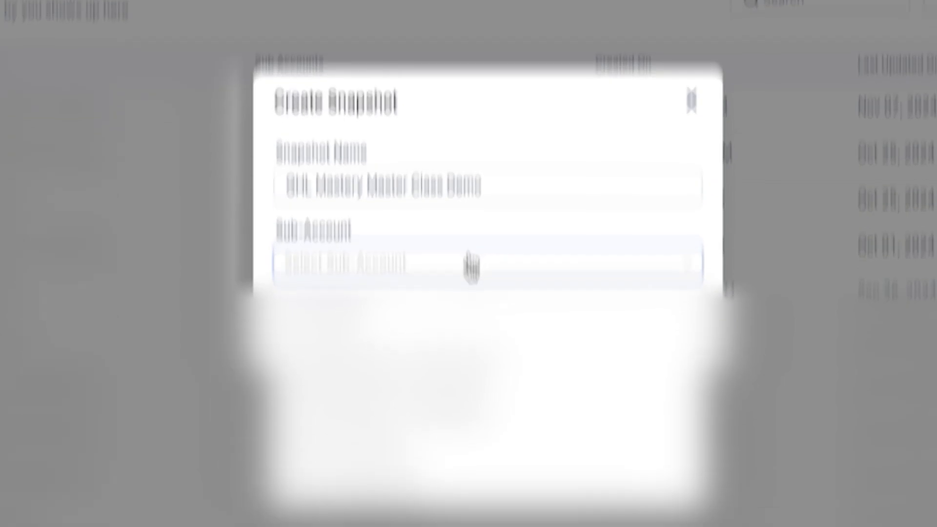
pyautogui.write('z.')
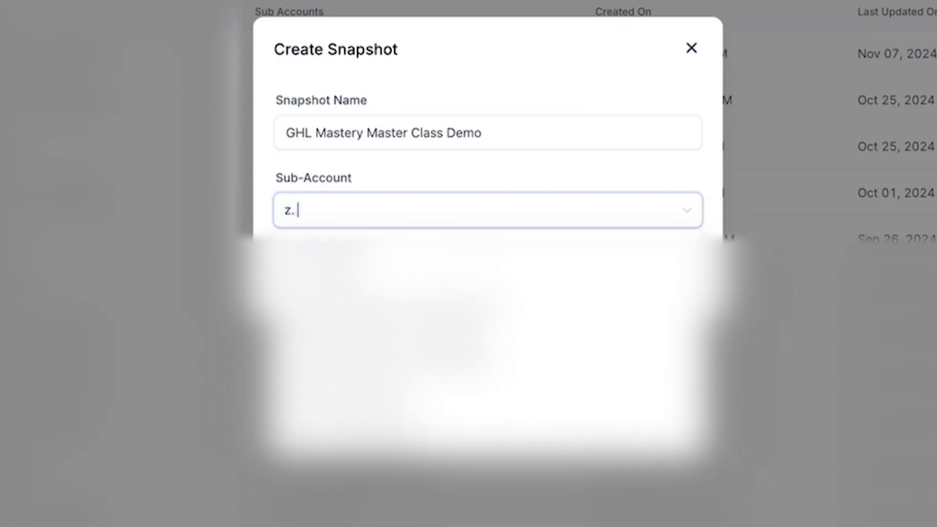
pyautogui.write('GHL Mastery')
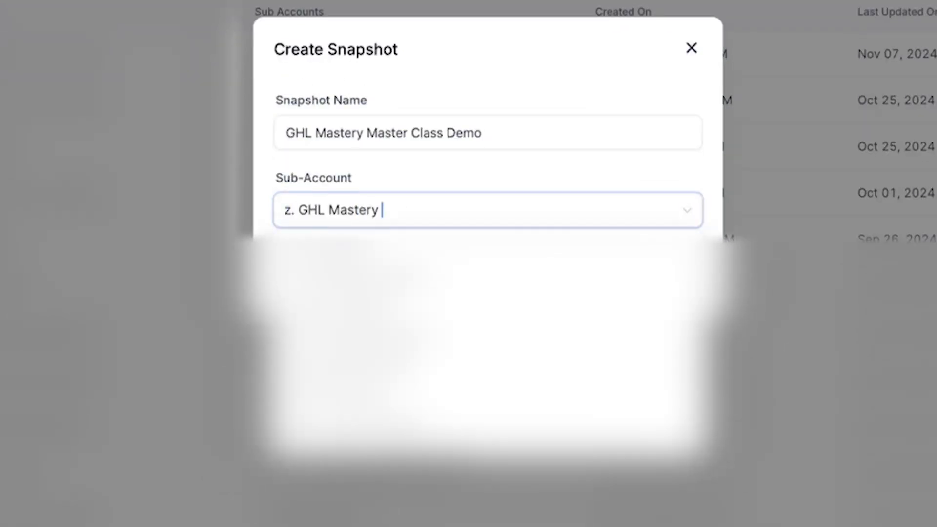
pyautogui.write('Master Class Demo')
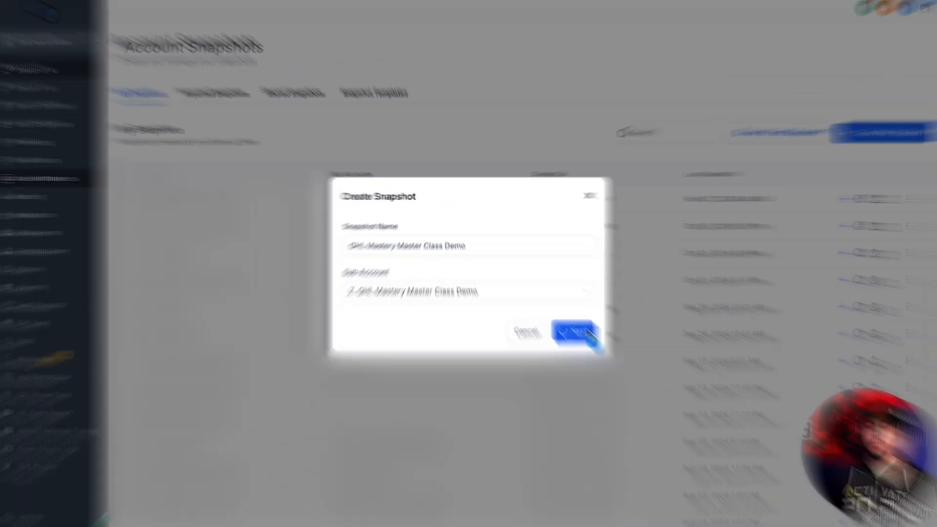
pyautogui.click(574, 333)
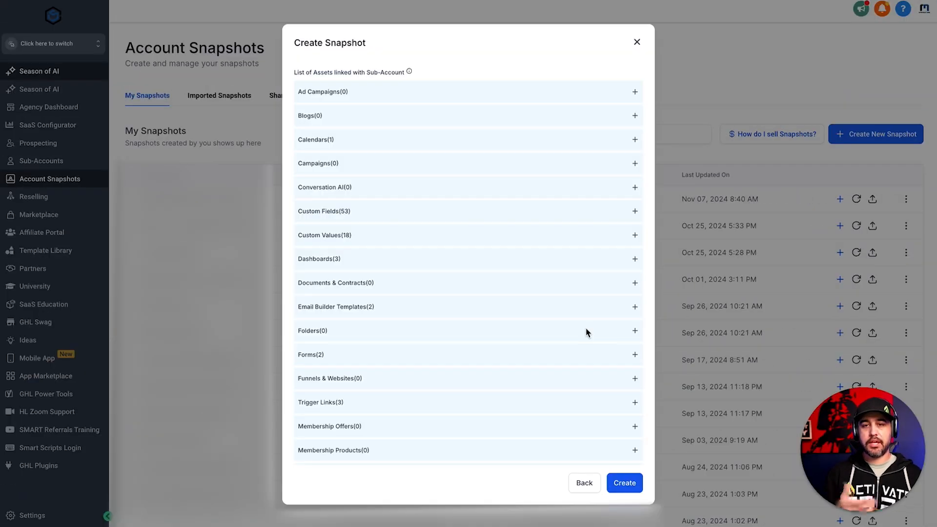
# Review the asset list and create the snapshot from the demo sub-account
pyautogui.scroll(-3)
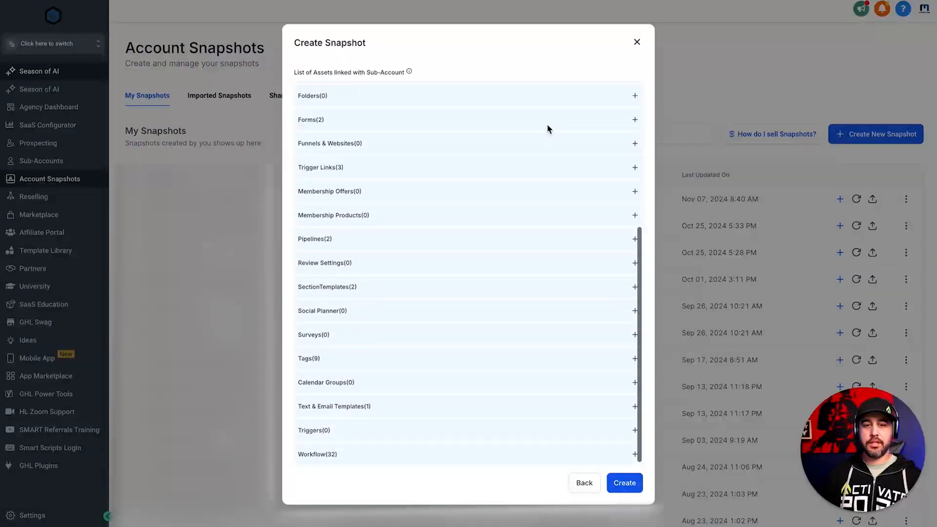
pyautogui.scroll(3)
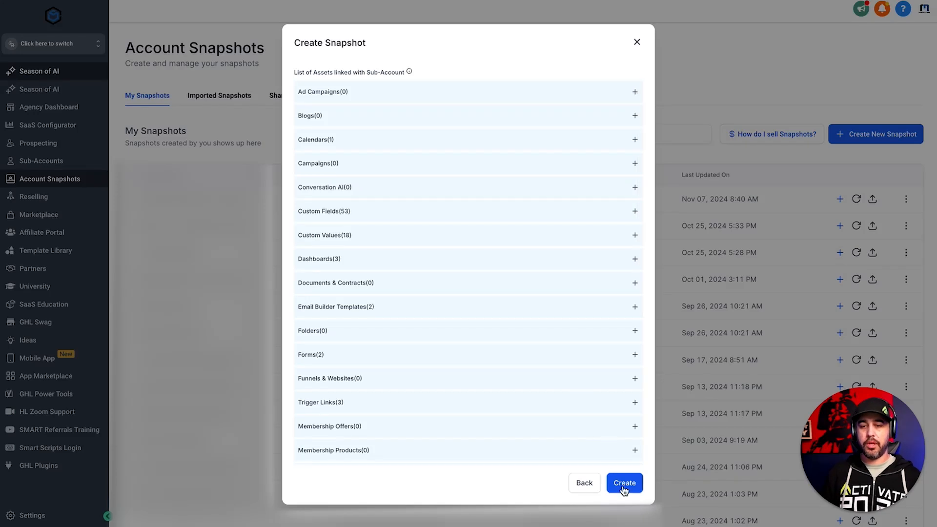
pyautogui.click(624, 482)
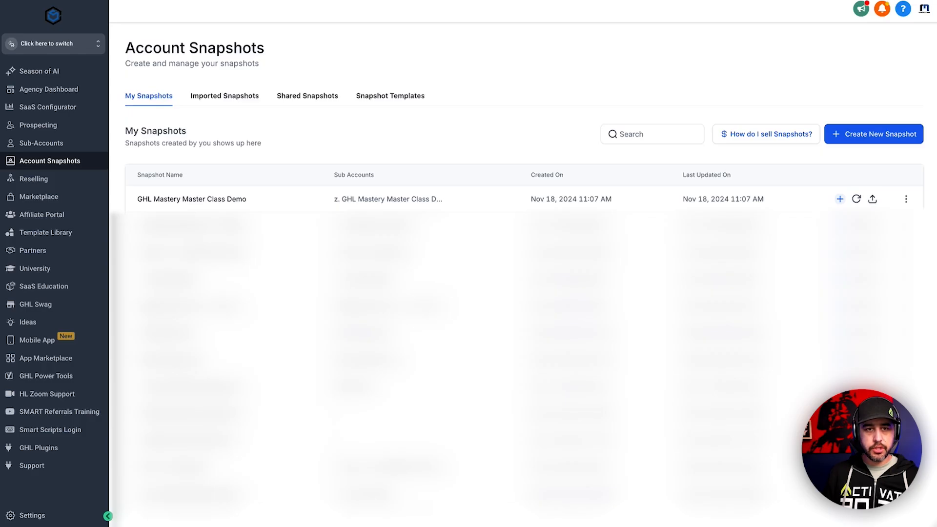
# Switch into the demo sub-account and open the A-001. Communication Start workflow
pyautogui.click(49, 44)
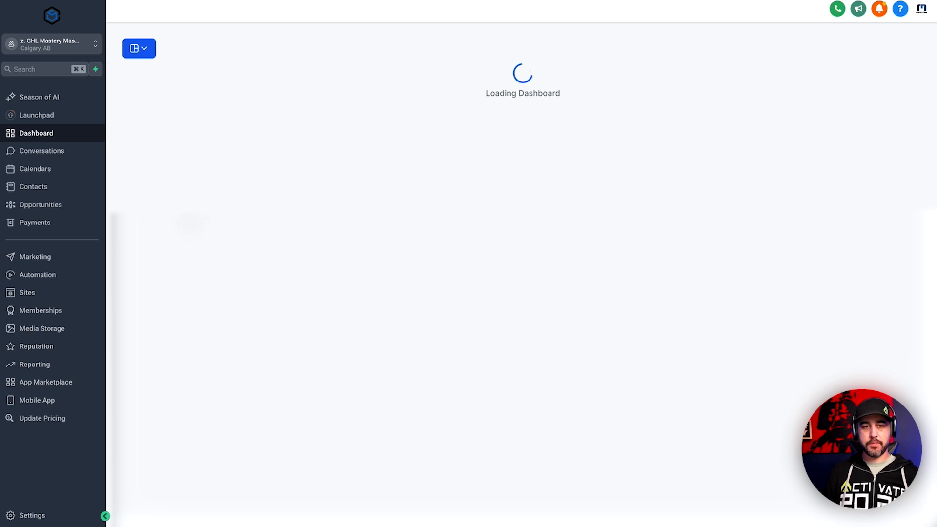
pyautogui.click(38, 274)
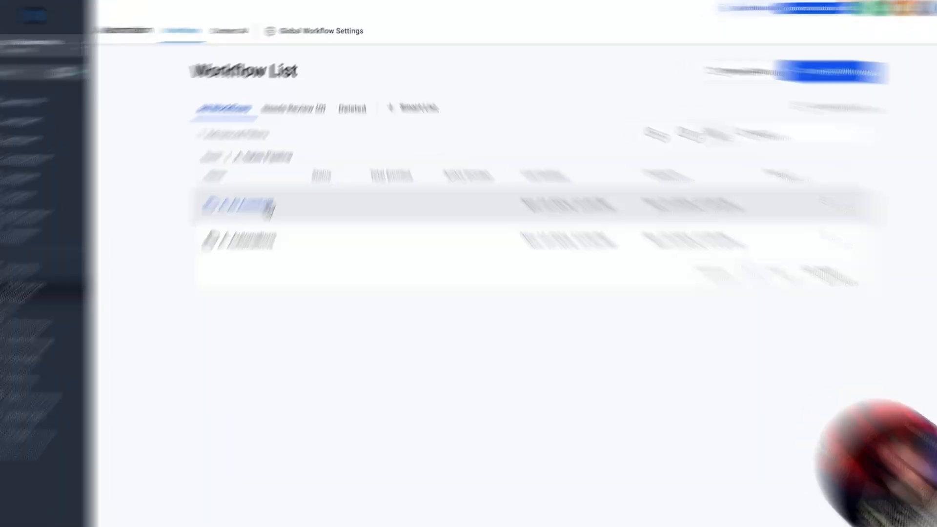
pyautogui.click(240, 206)
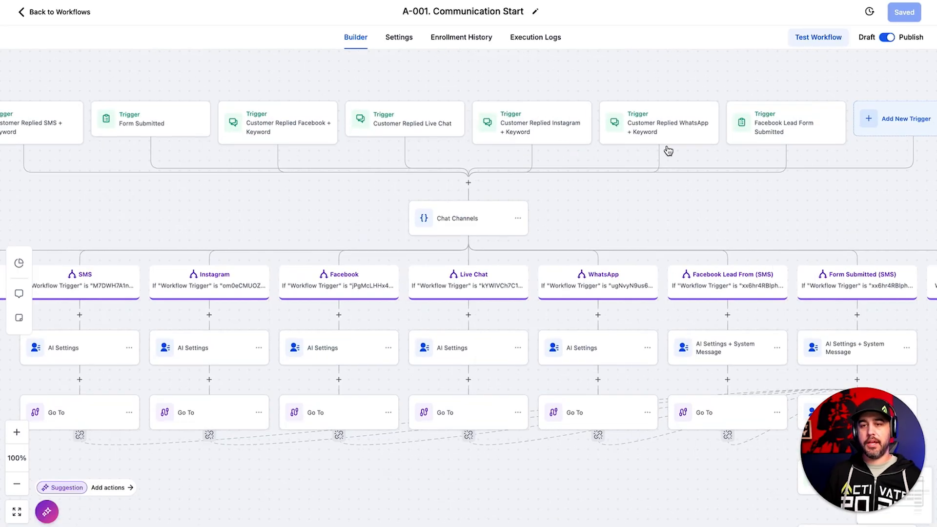
# Add a Contact Tag trigger filtered on Tag Added = ai demo and save the workflow
pyautogui.click(905, 118)
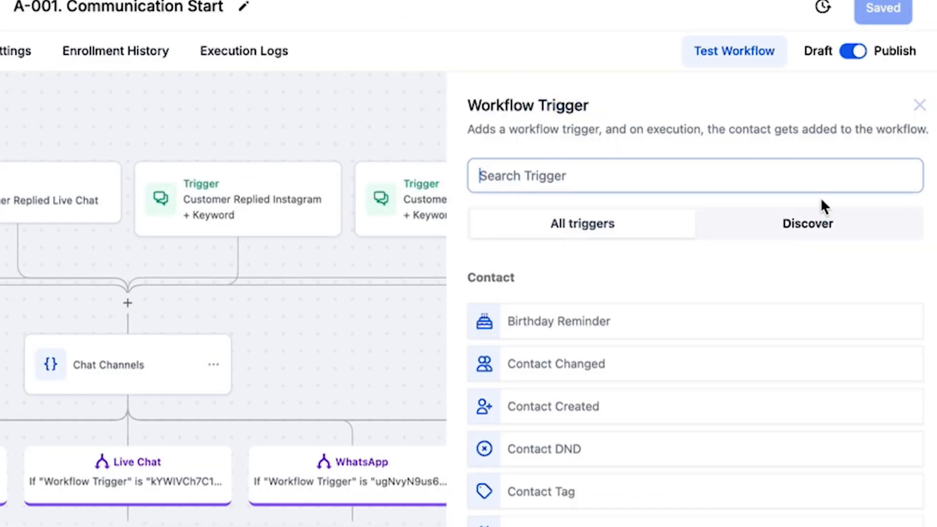
pyautogui.write('tag')
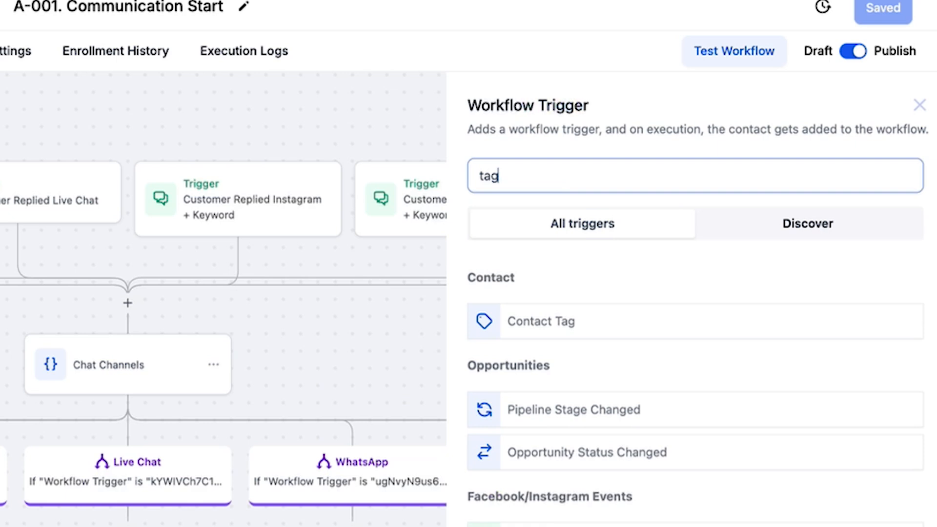
pyautogui.click(540, 321)
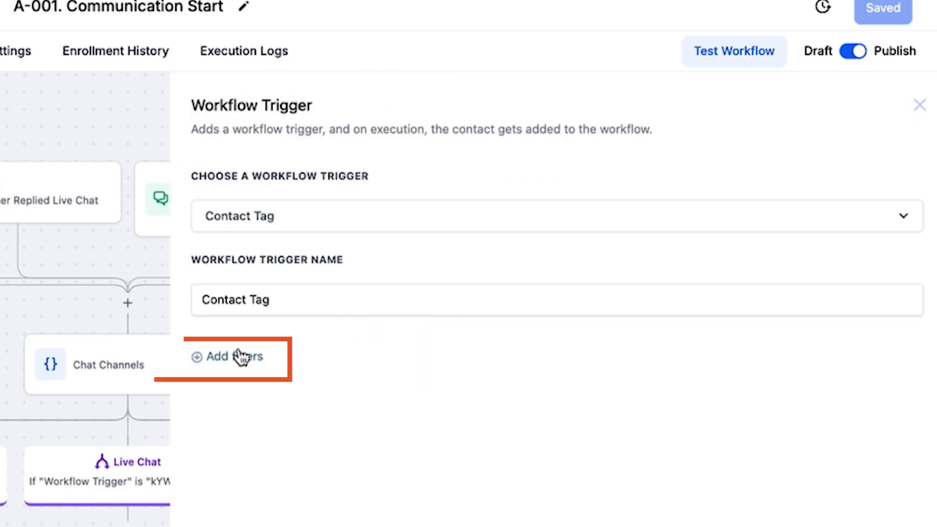
pyautogui.click(228, 357)
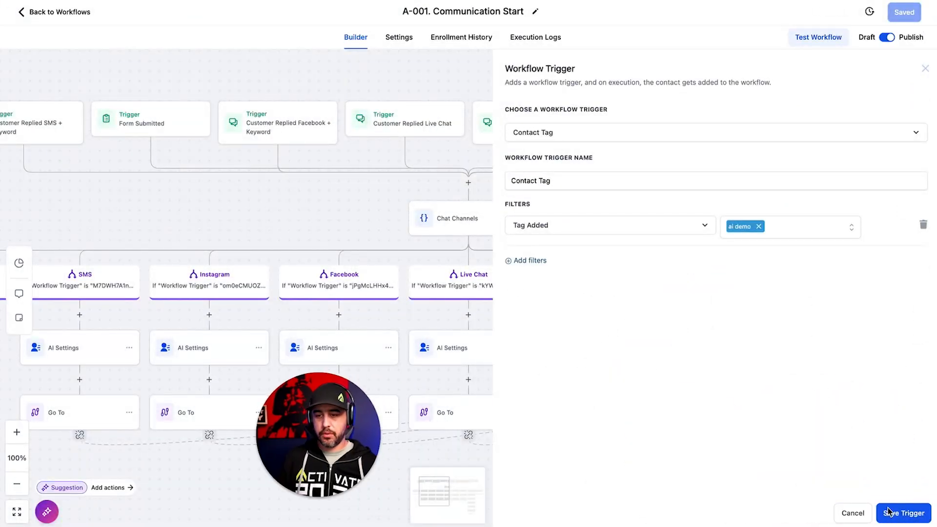
pyautogui.click(903, 513)
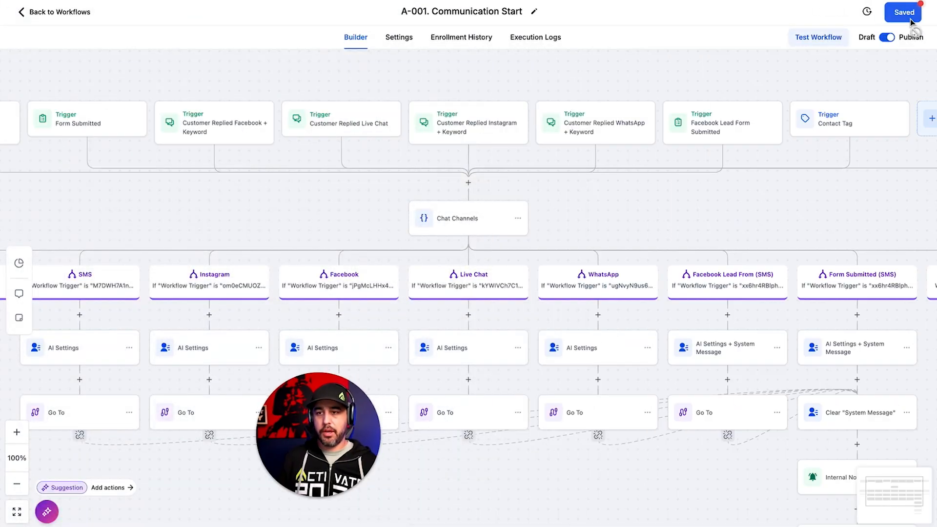
pyautogui.click(903, 11)
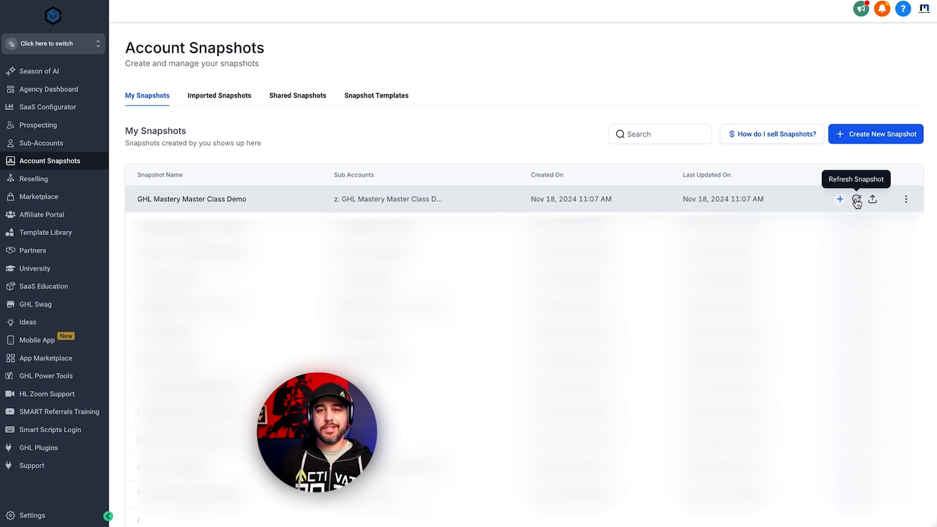
# Refresh the GHL Mastery Master Class Demo snapshot so it shows last updated 11:08 AM
pyautogui.click(856, 199)
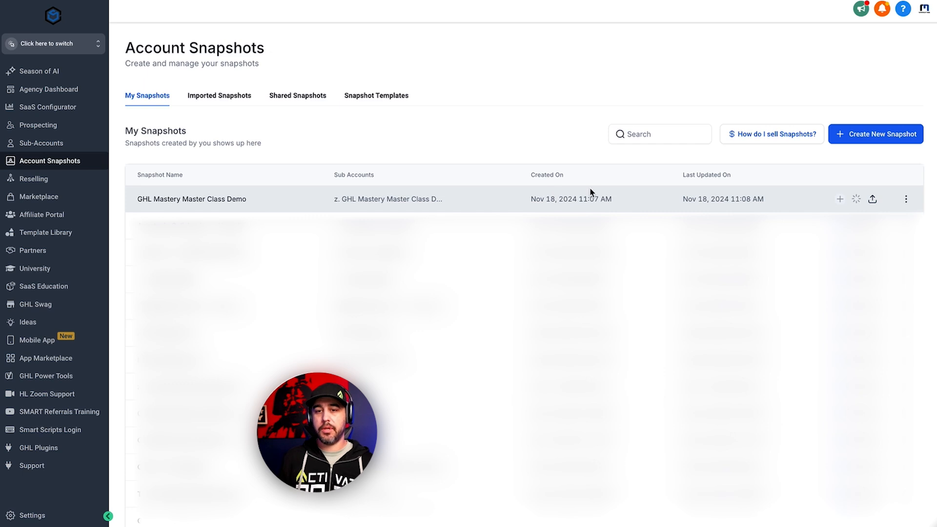
# Append '(Nov 18th, 2024)' to the snapshot name and save it as 'GHL Mastery Master Class Demo (Nov 18th, 2024)'
pyautogui.click(906, 199)
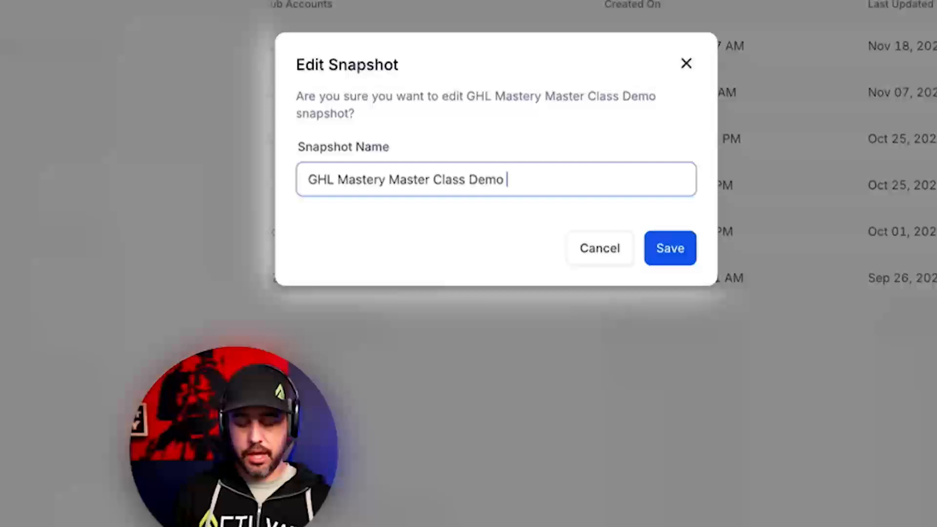
pyautogui.write('(Nov 1')
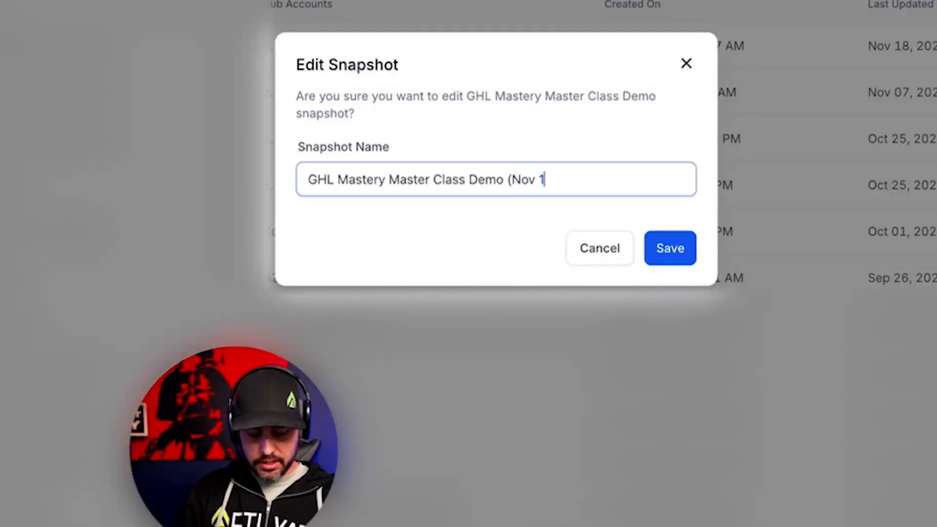
pyautogui.write('8th, 2024)')
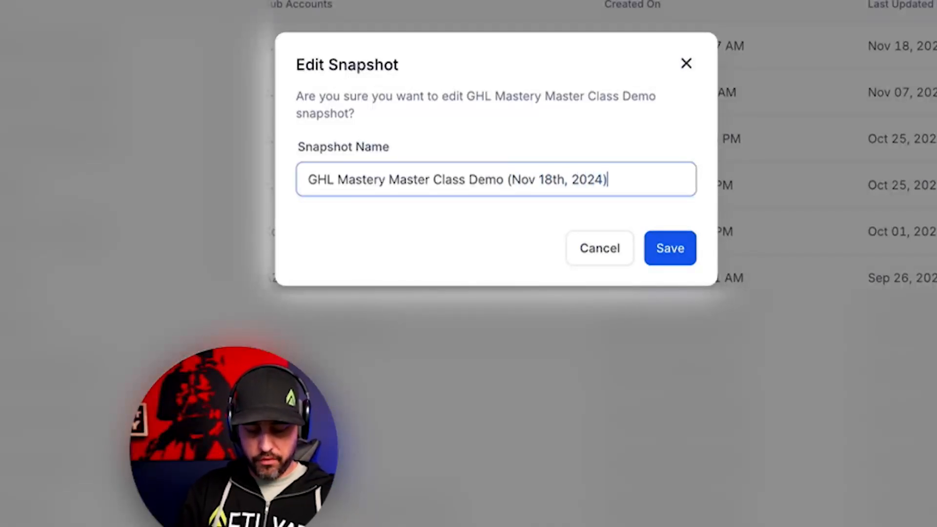
pyautogui.click(670, 248)
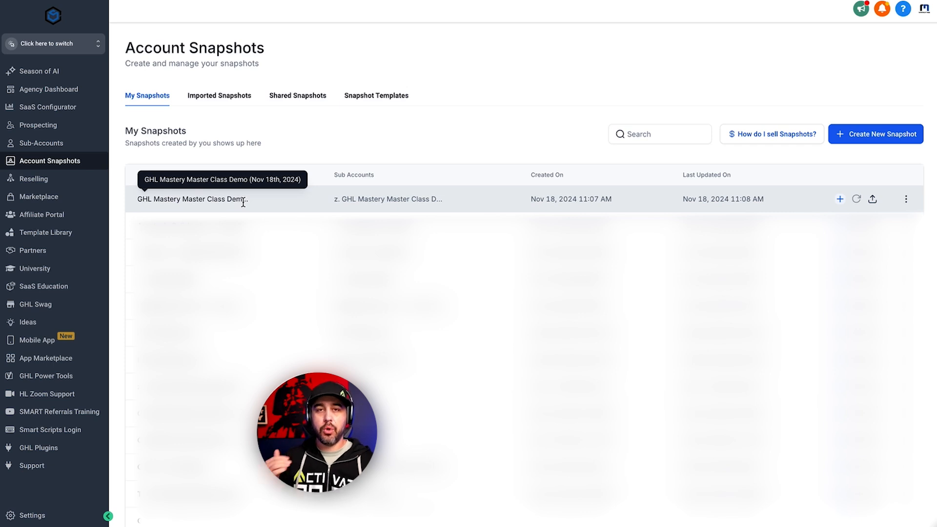
pyautogui.moveTo(417, 174)
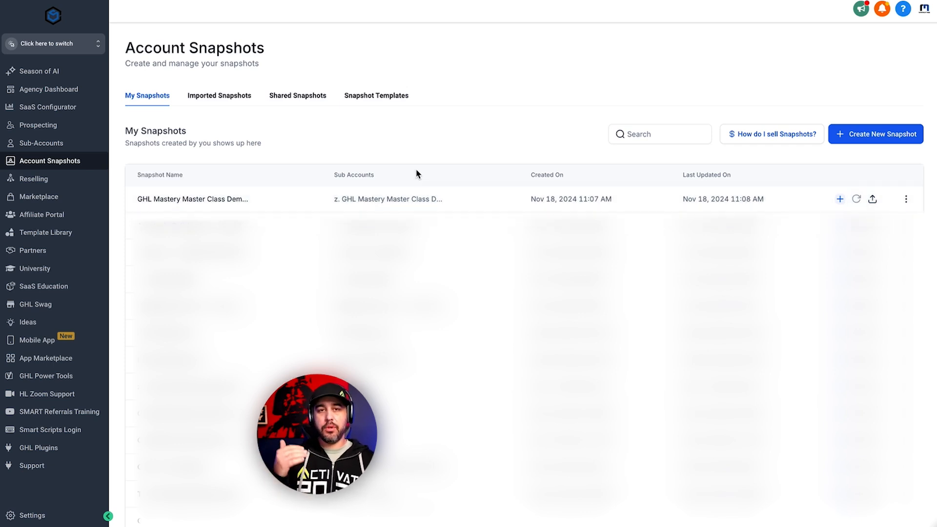
pyautogui.moveTo(442, 174)
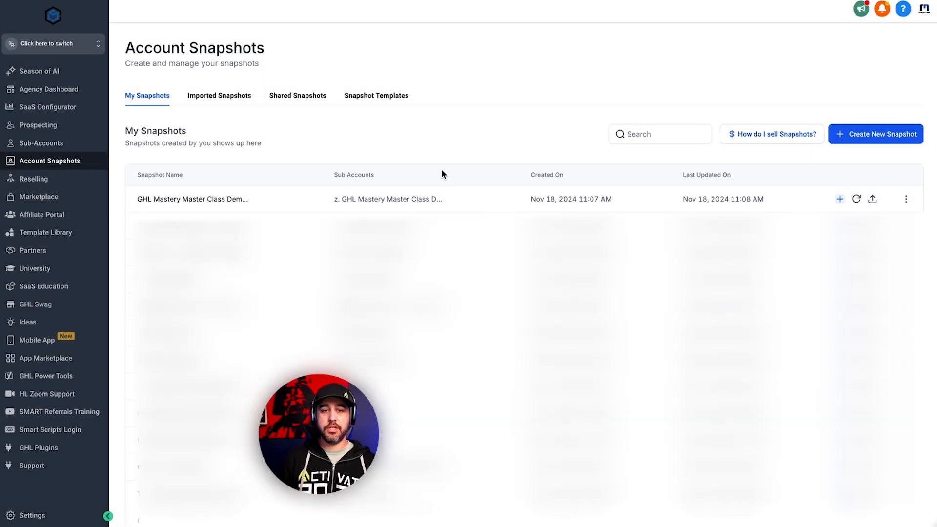
pyautogui.scroll(-3)
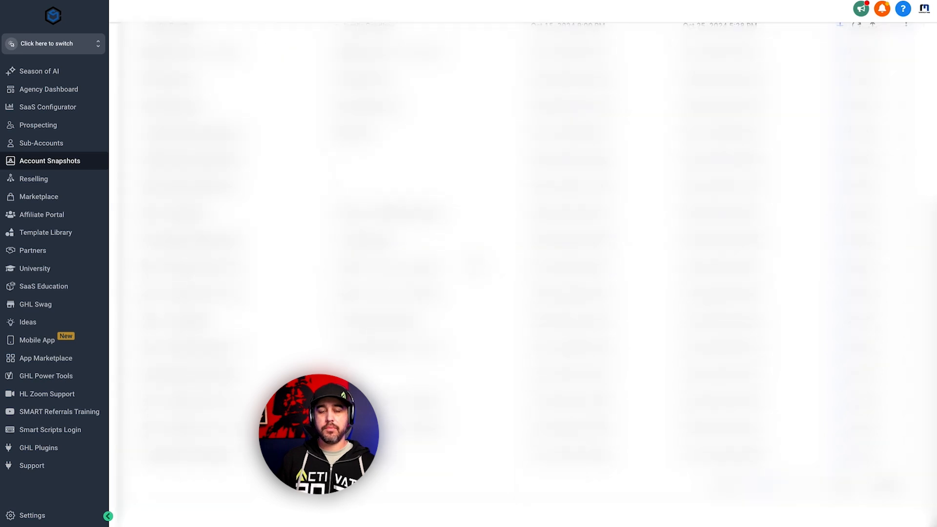